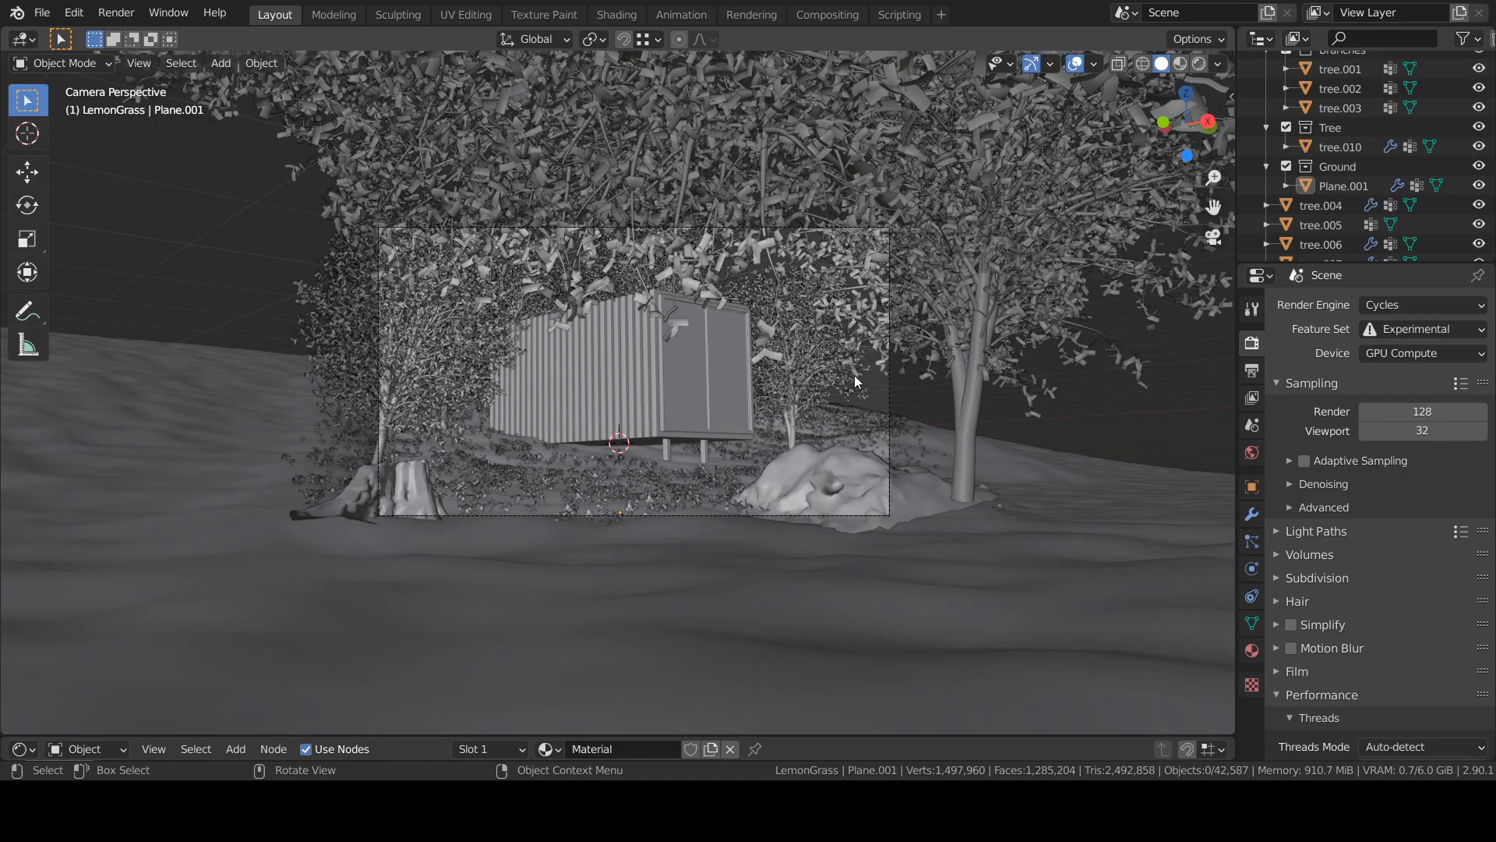
mouse_move(516, 248)
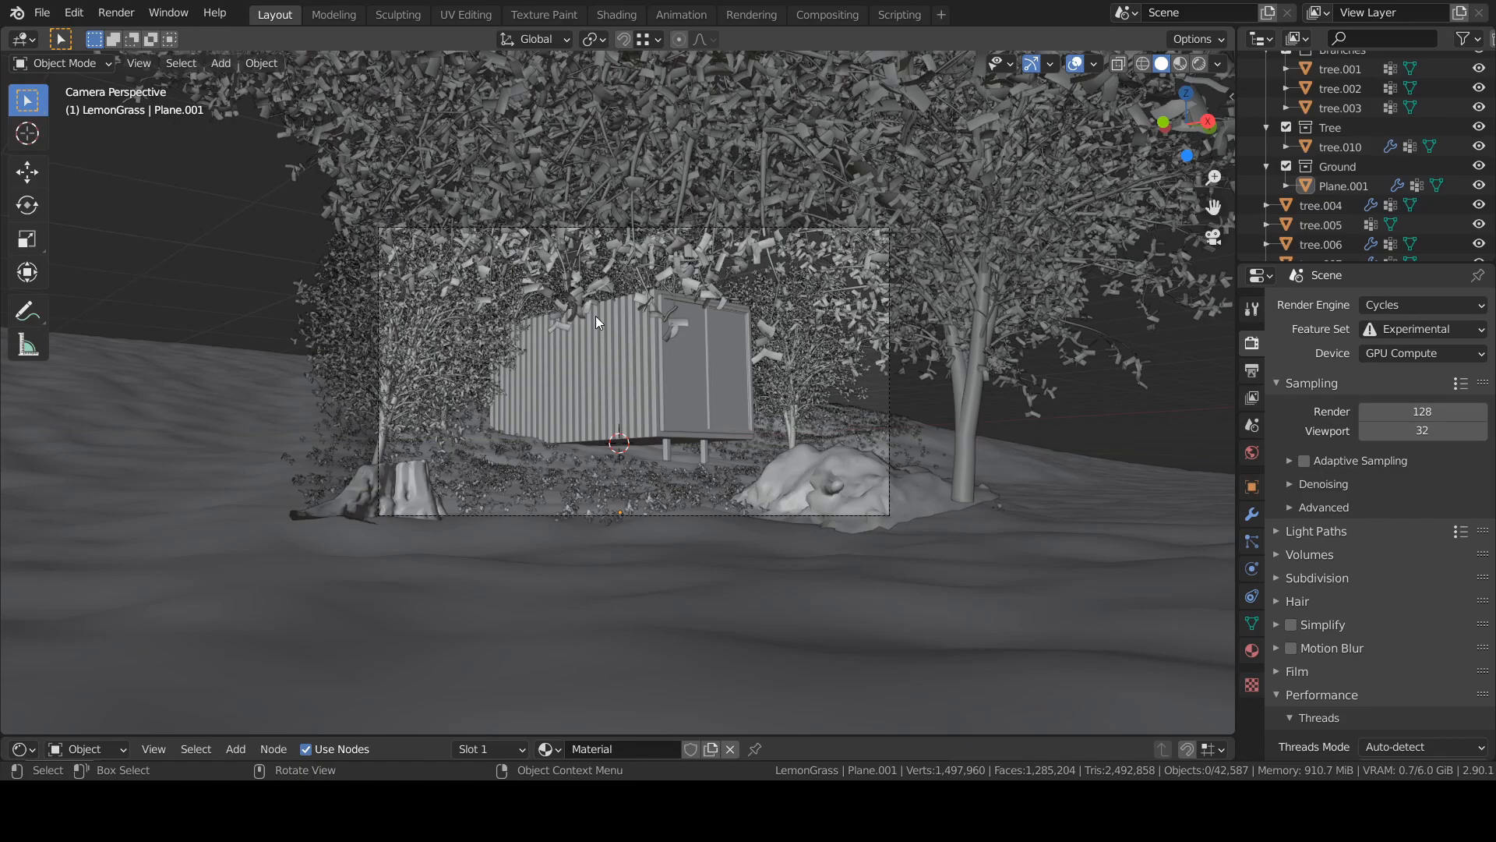
mouse_move(525, 243)
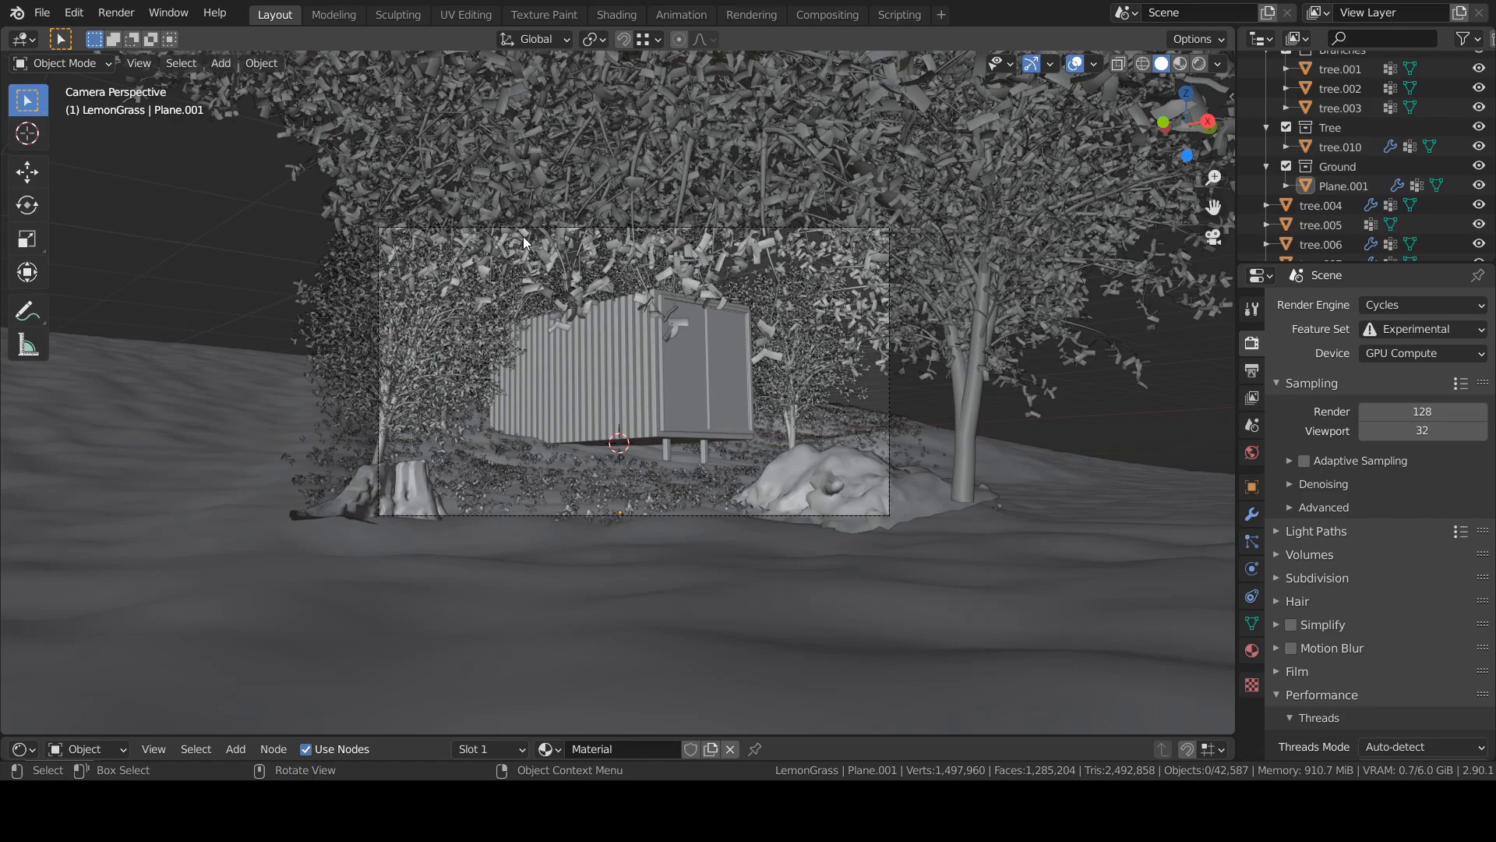
mouse_move(611, 265)
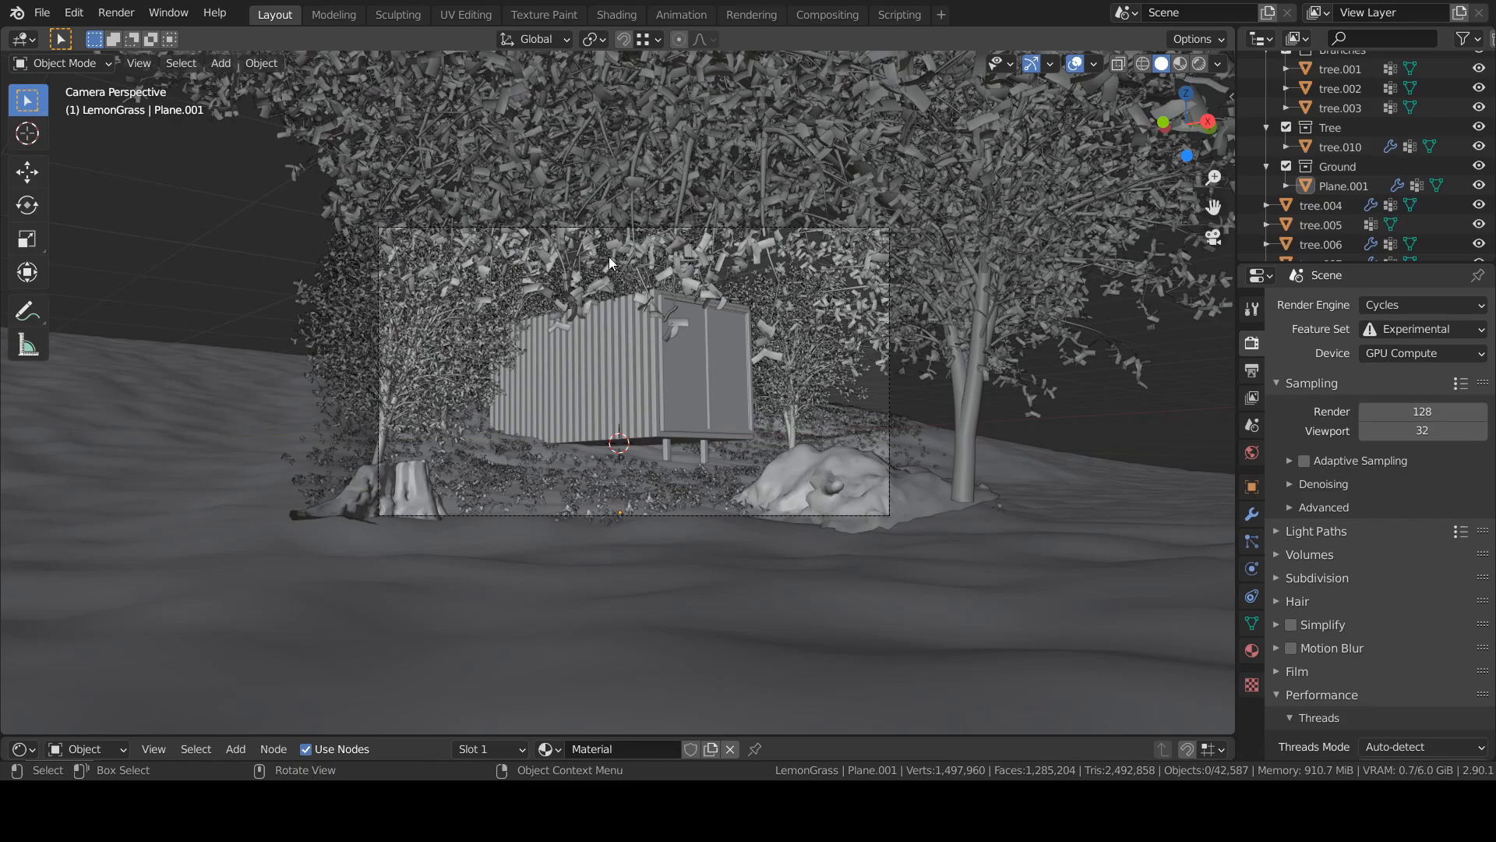
mouse_move(589, 304)
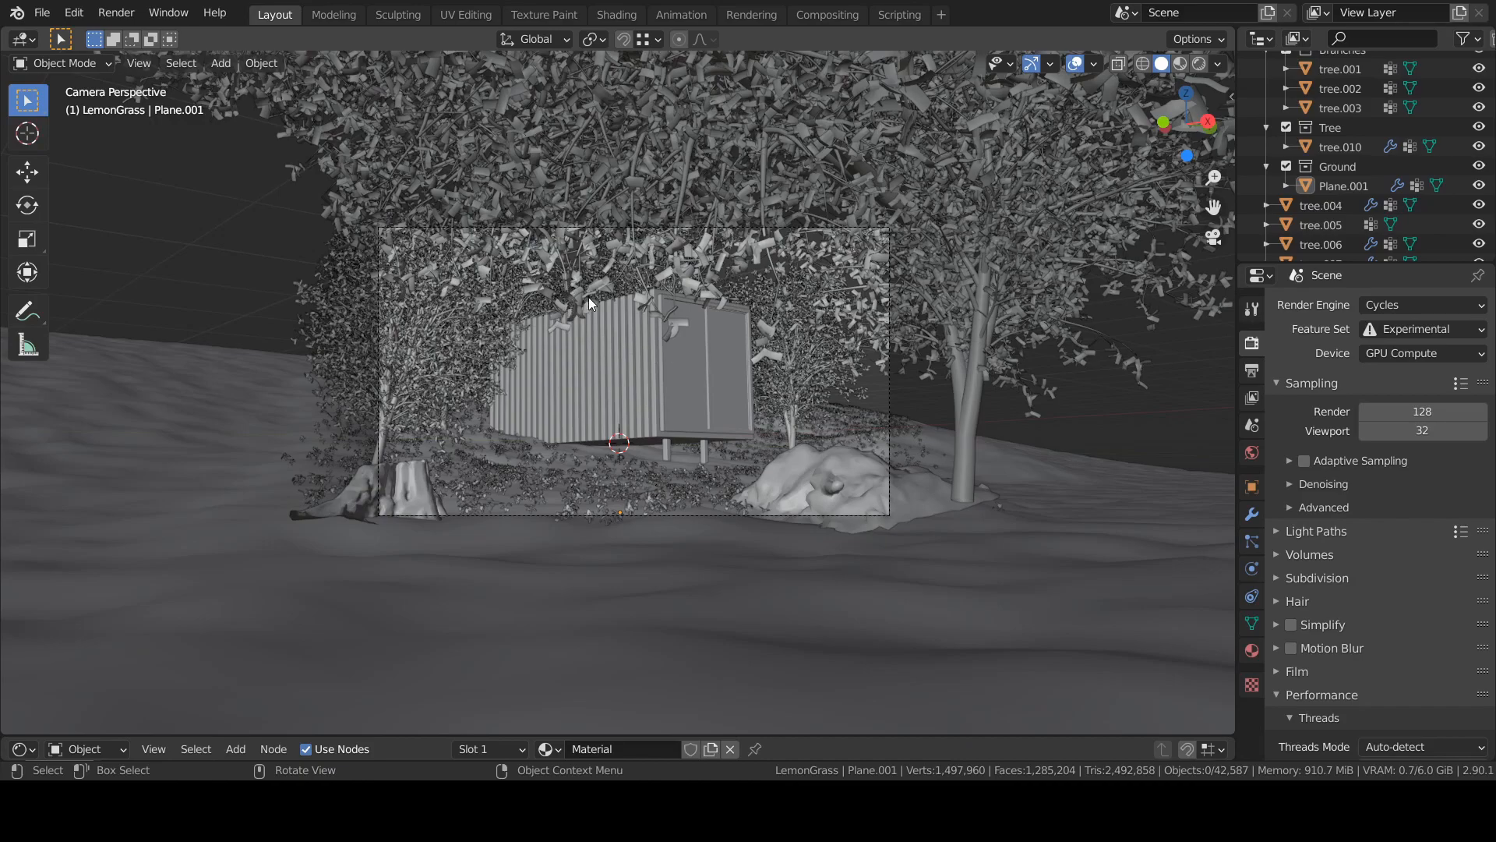
- Show the View Layer passes with Mist enabled alongside Combined and Z
left_click(1251, 397)
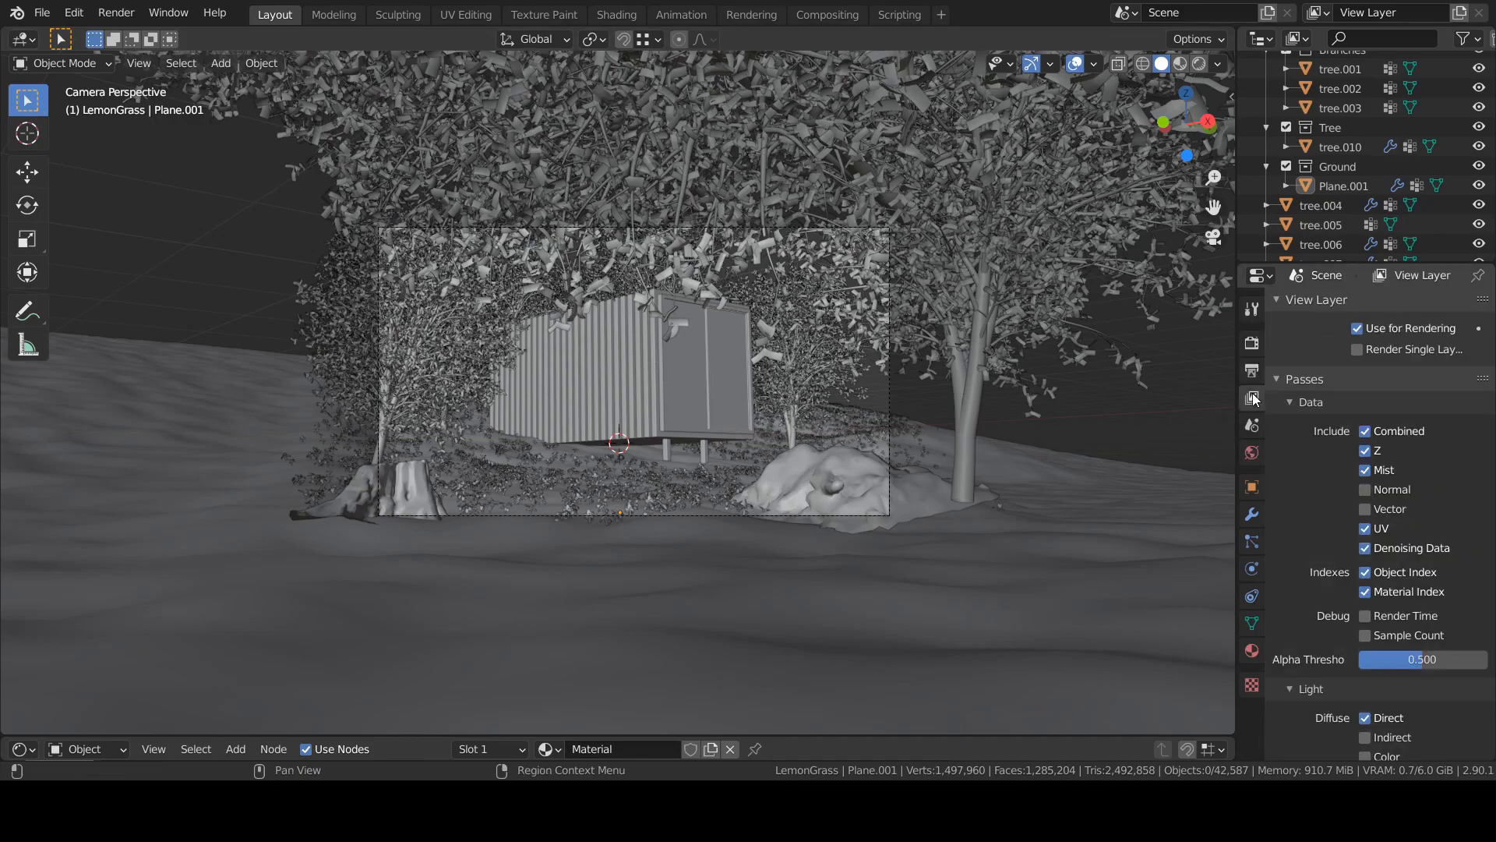
mouse_move(1253, 397)
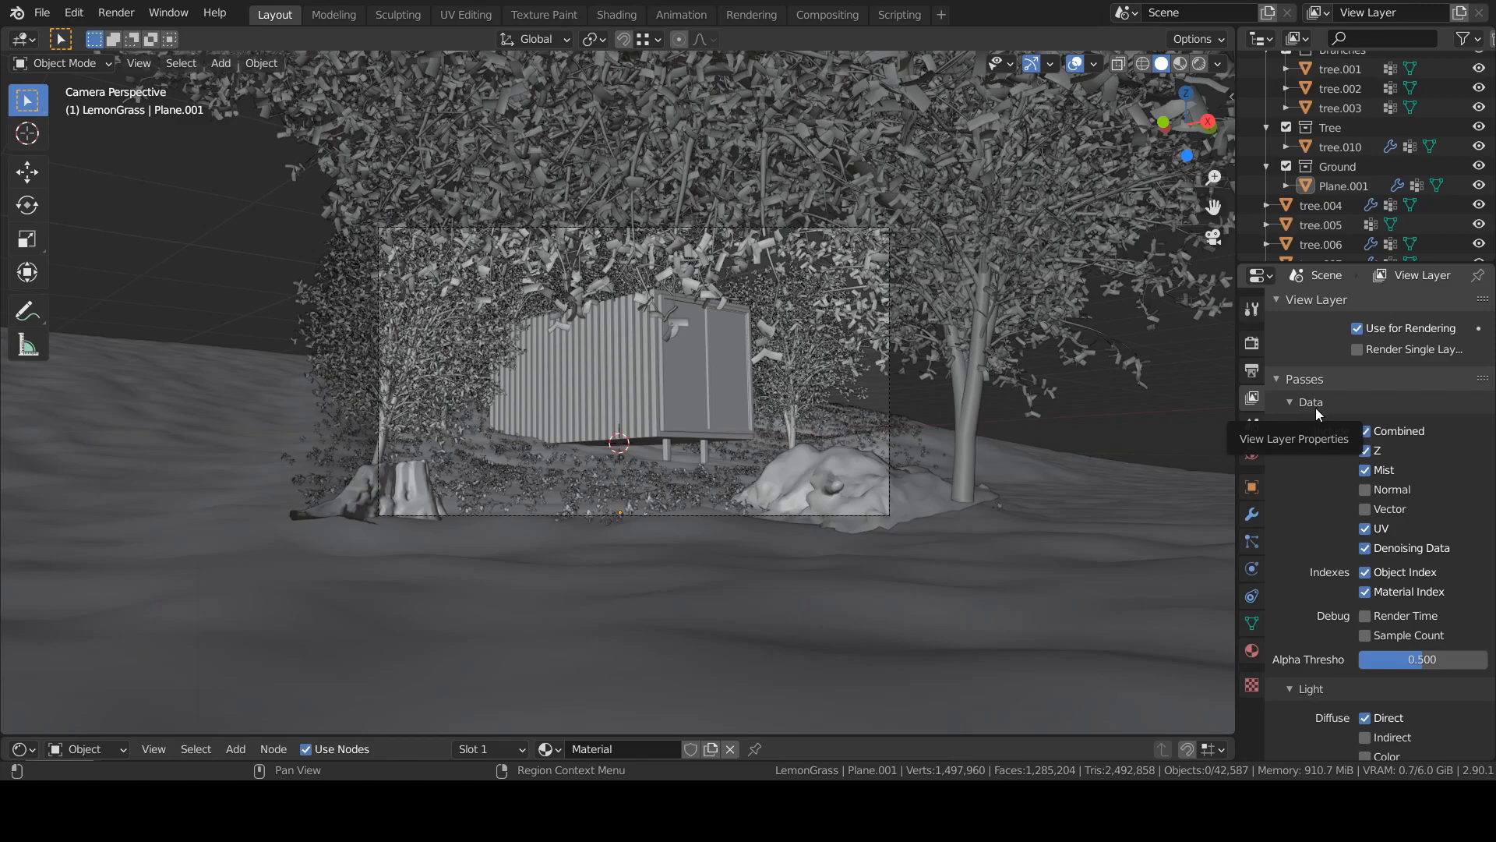
left_click(1365, 469)
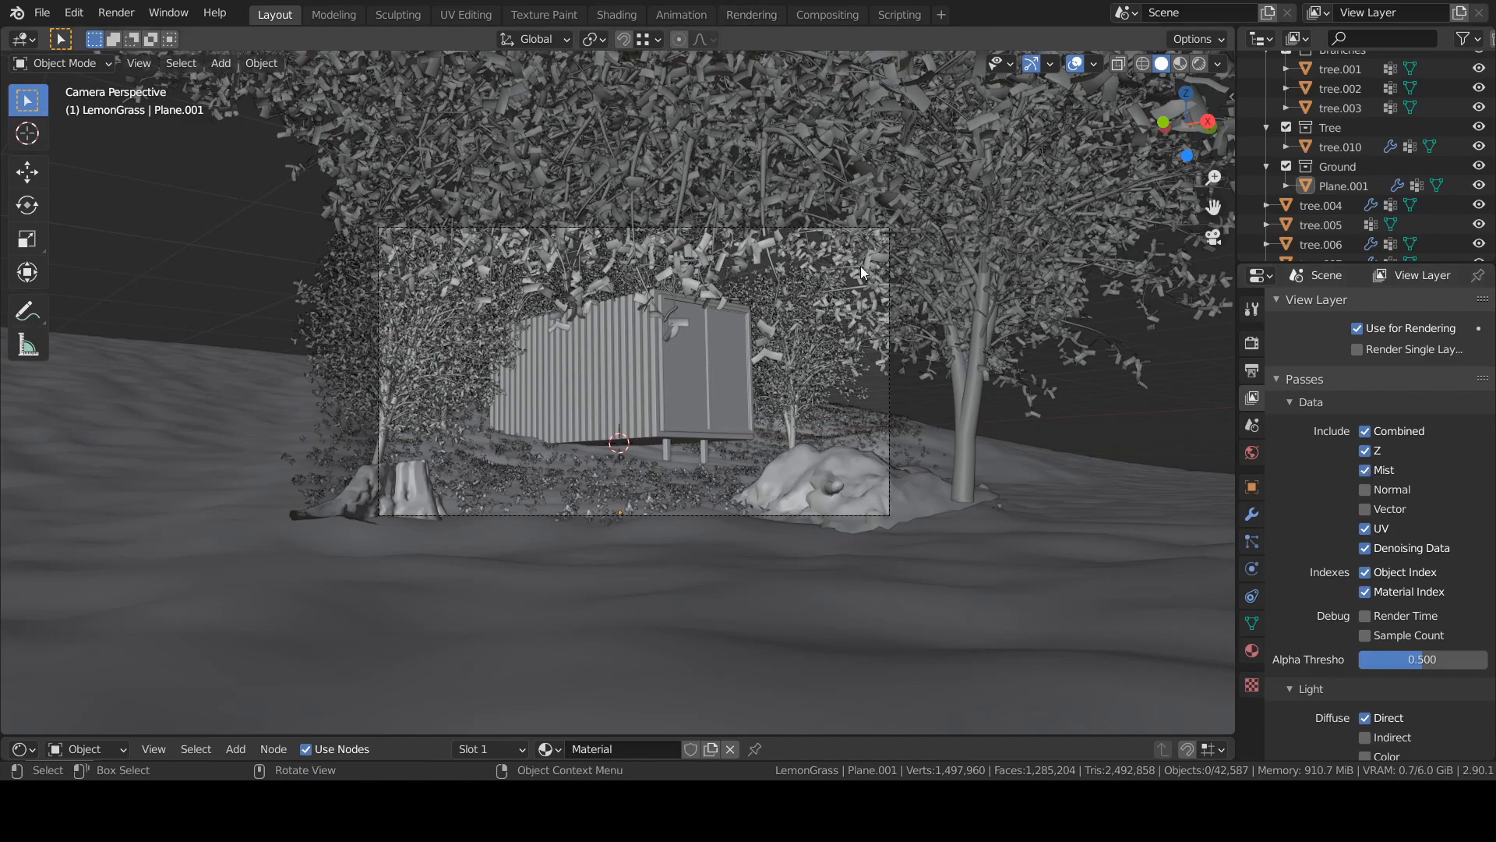
mouse_move(639, 296)
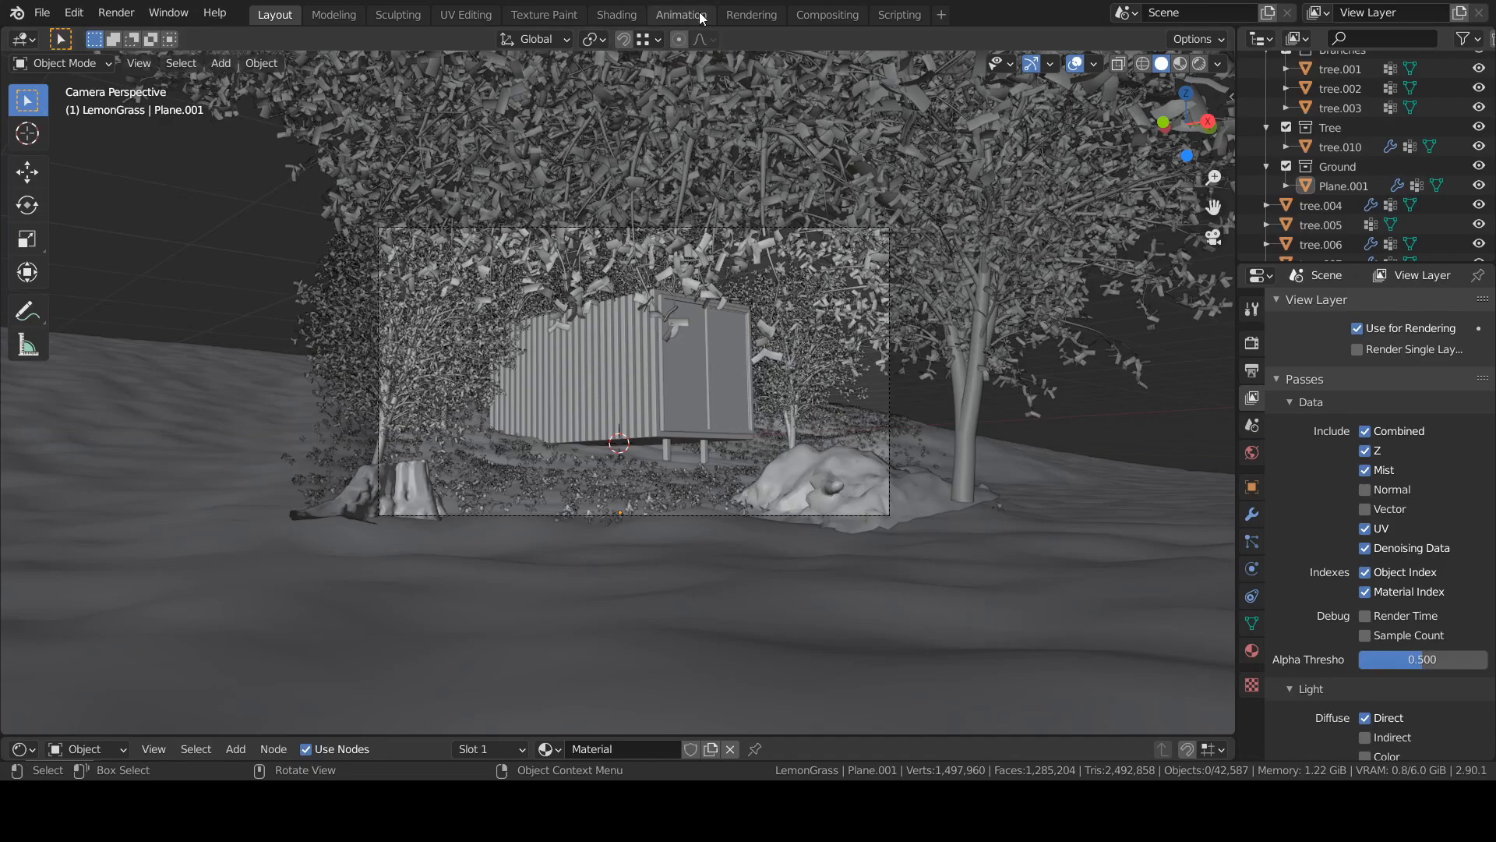
- Switch to the Compositing workspace and enable Use Nodes for the node tree
left_click(826, 14)
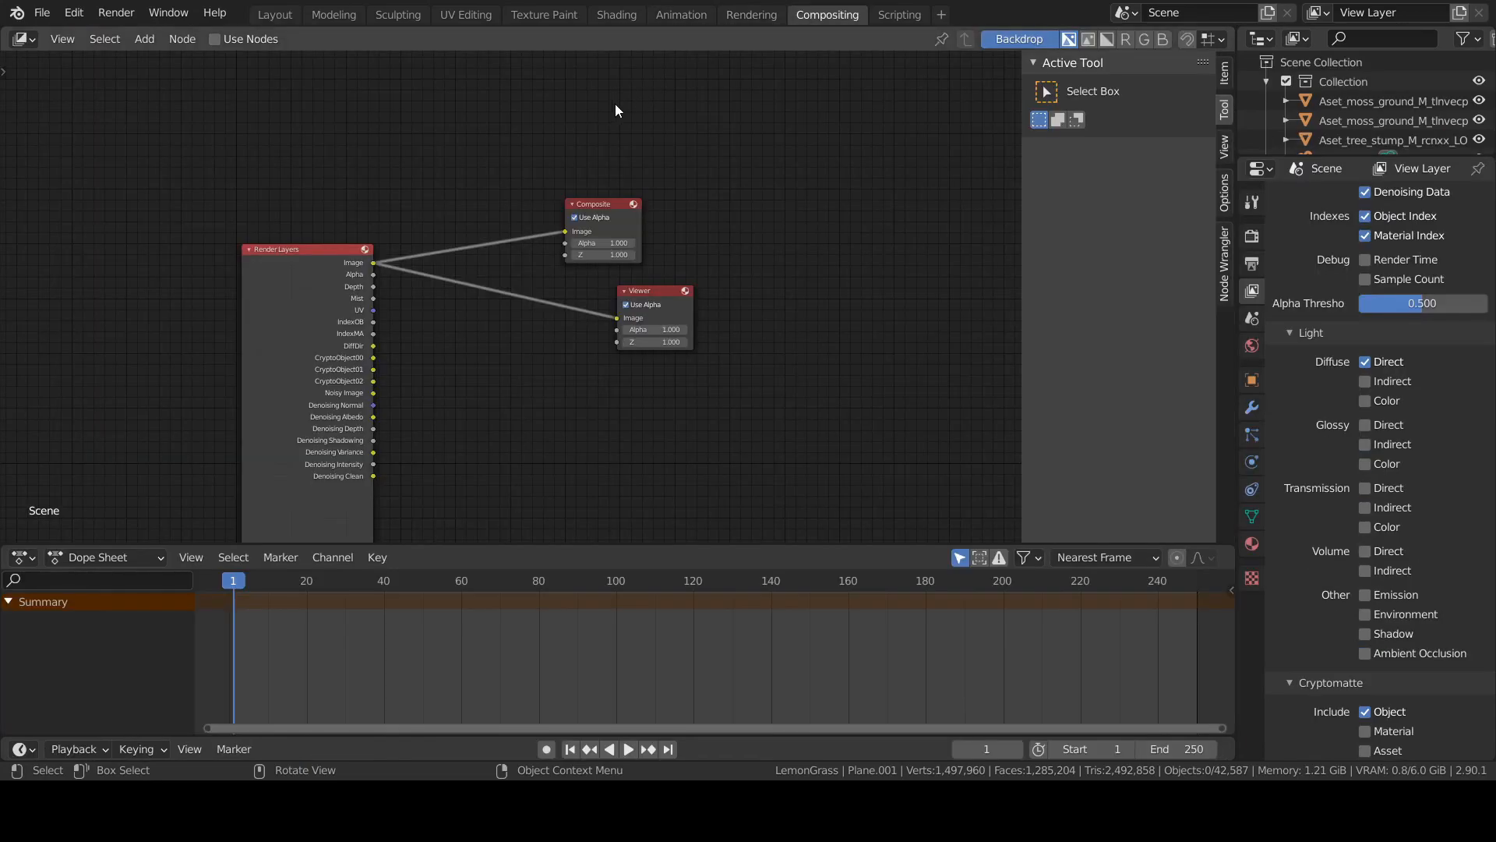
mouse_move(349, 169)
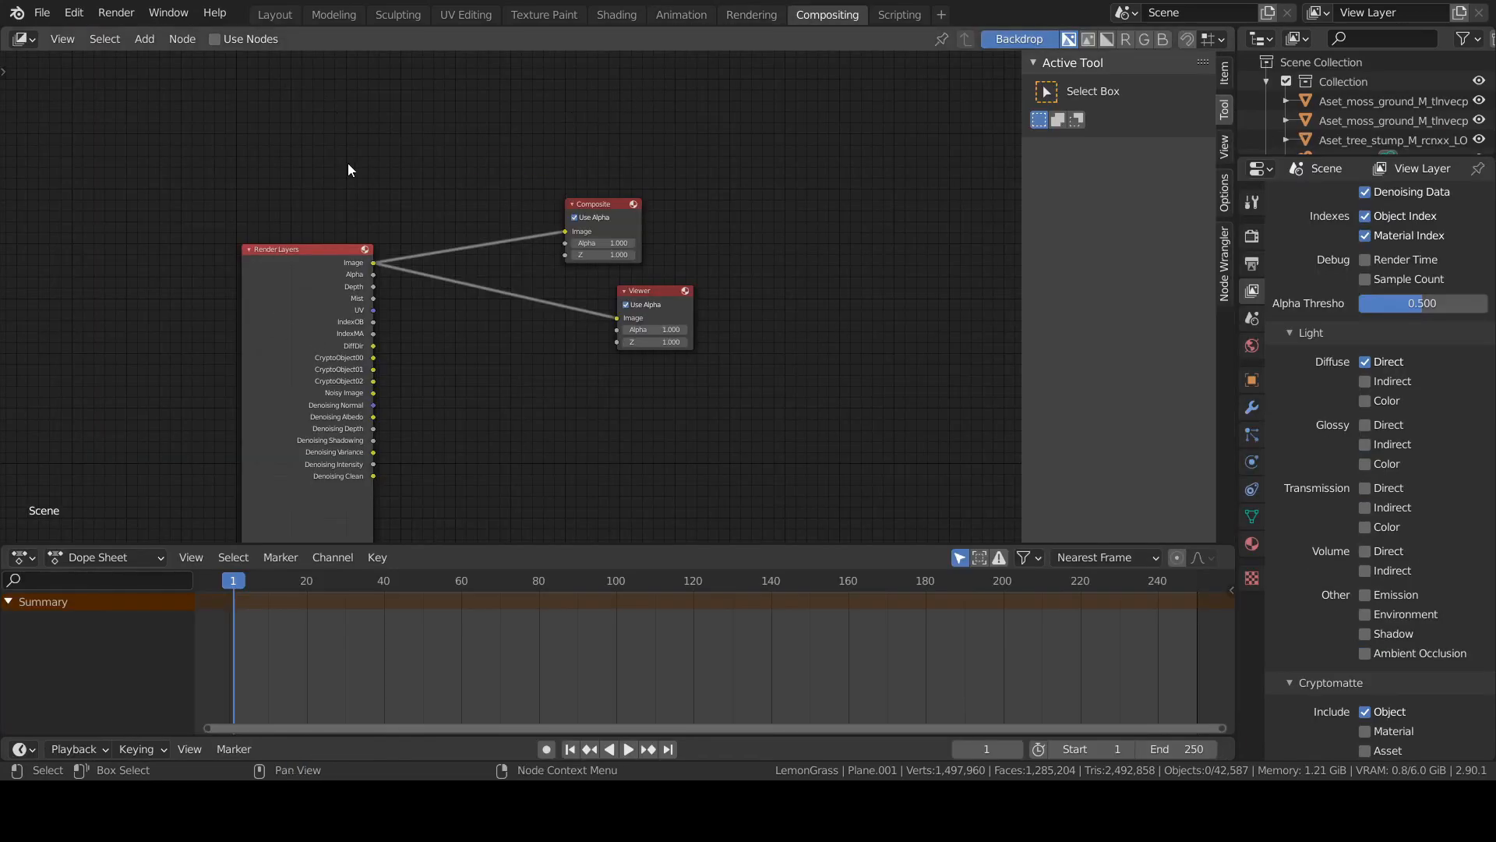
mouse_move(218, 38)
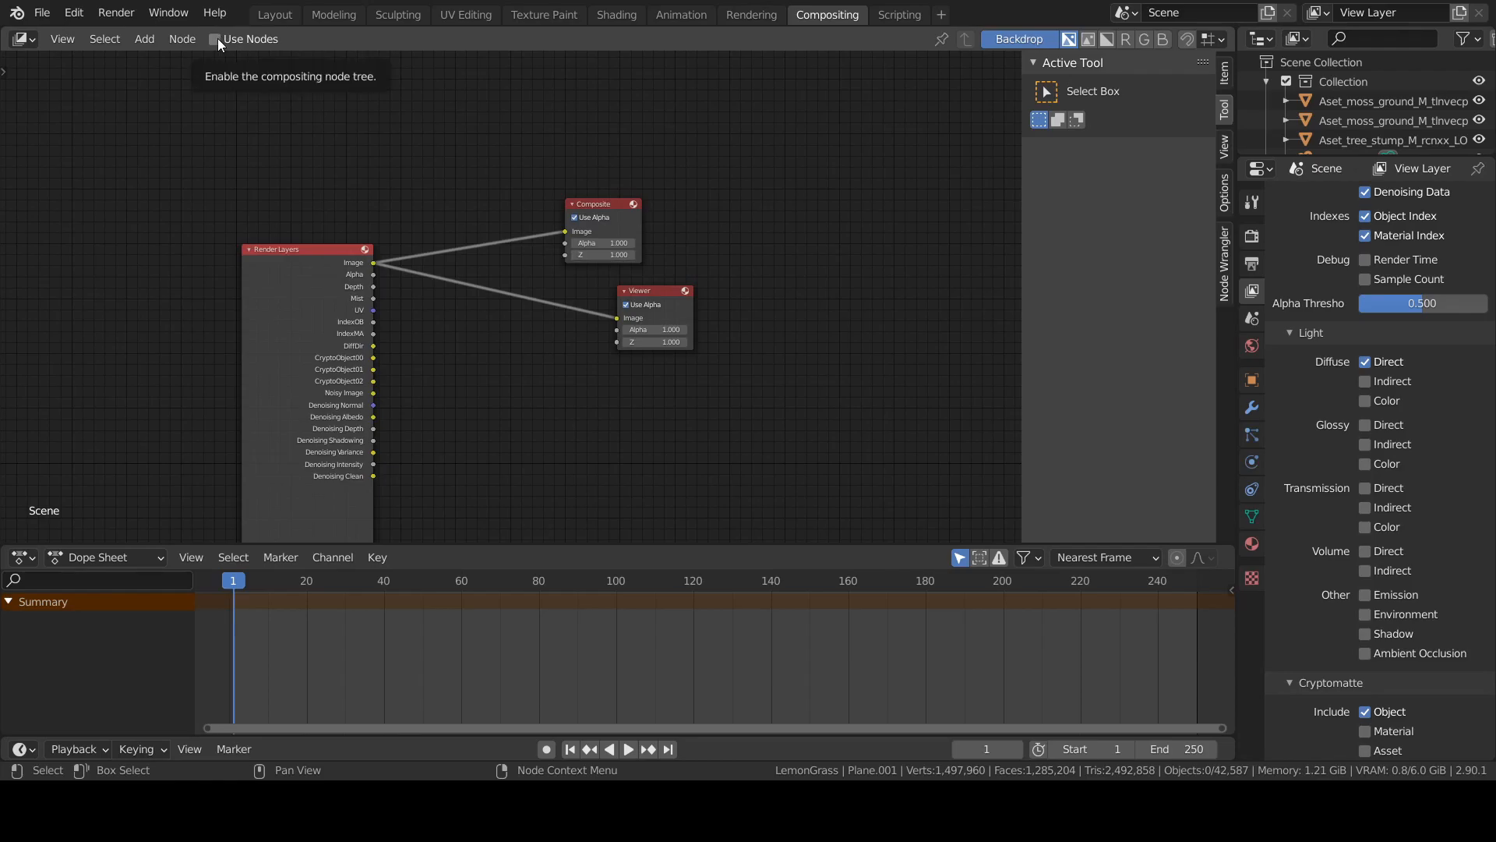
left_click(215, 39)
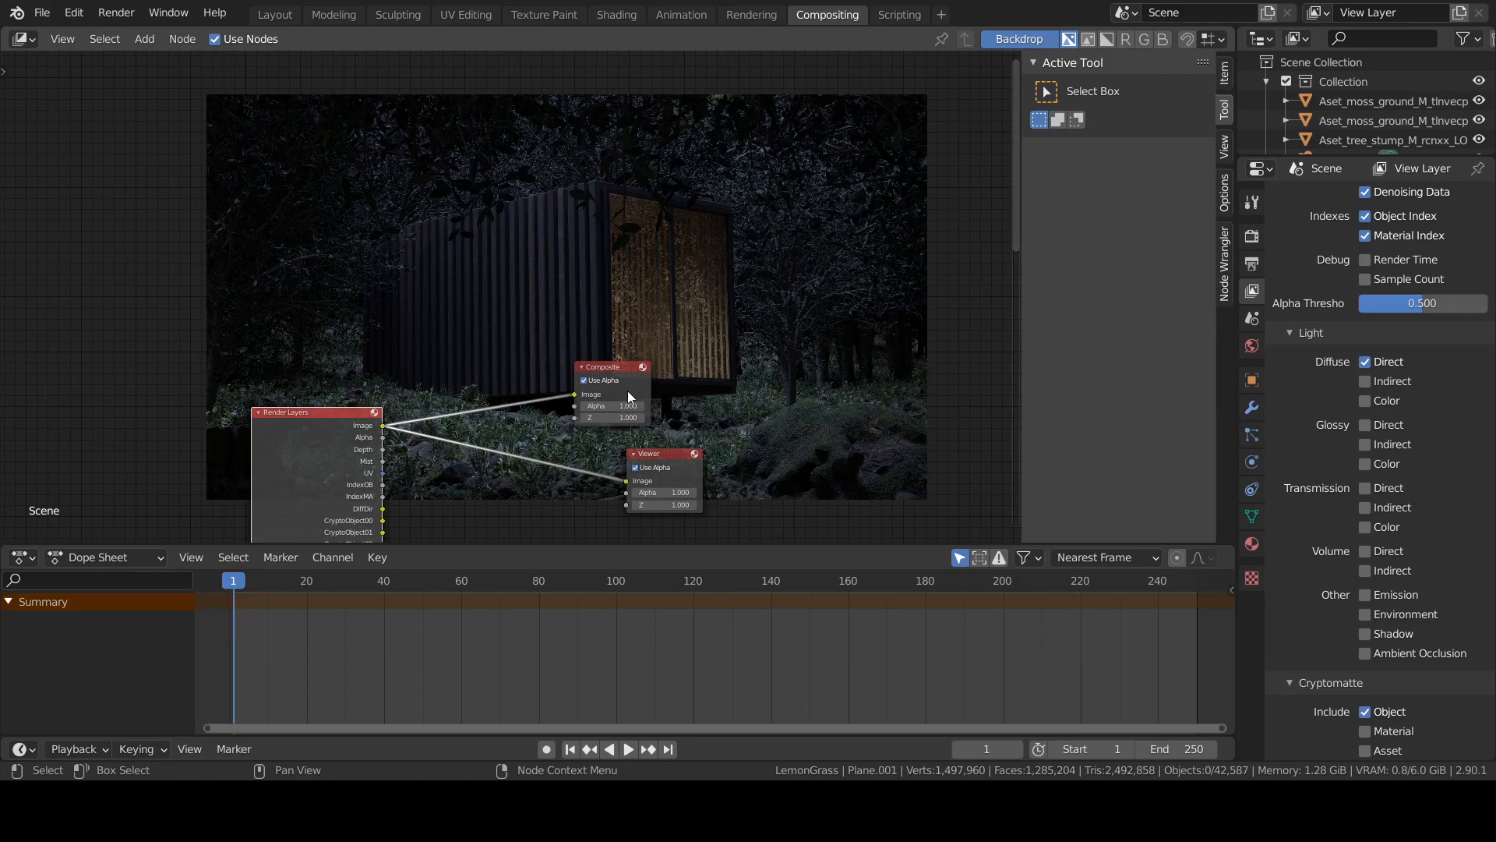
- Add a Viewer node via search and rearrange the nodes over the cabin backdrop
left_click(143, 39)
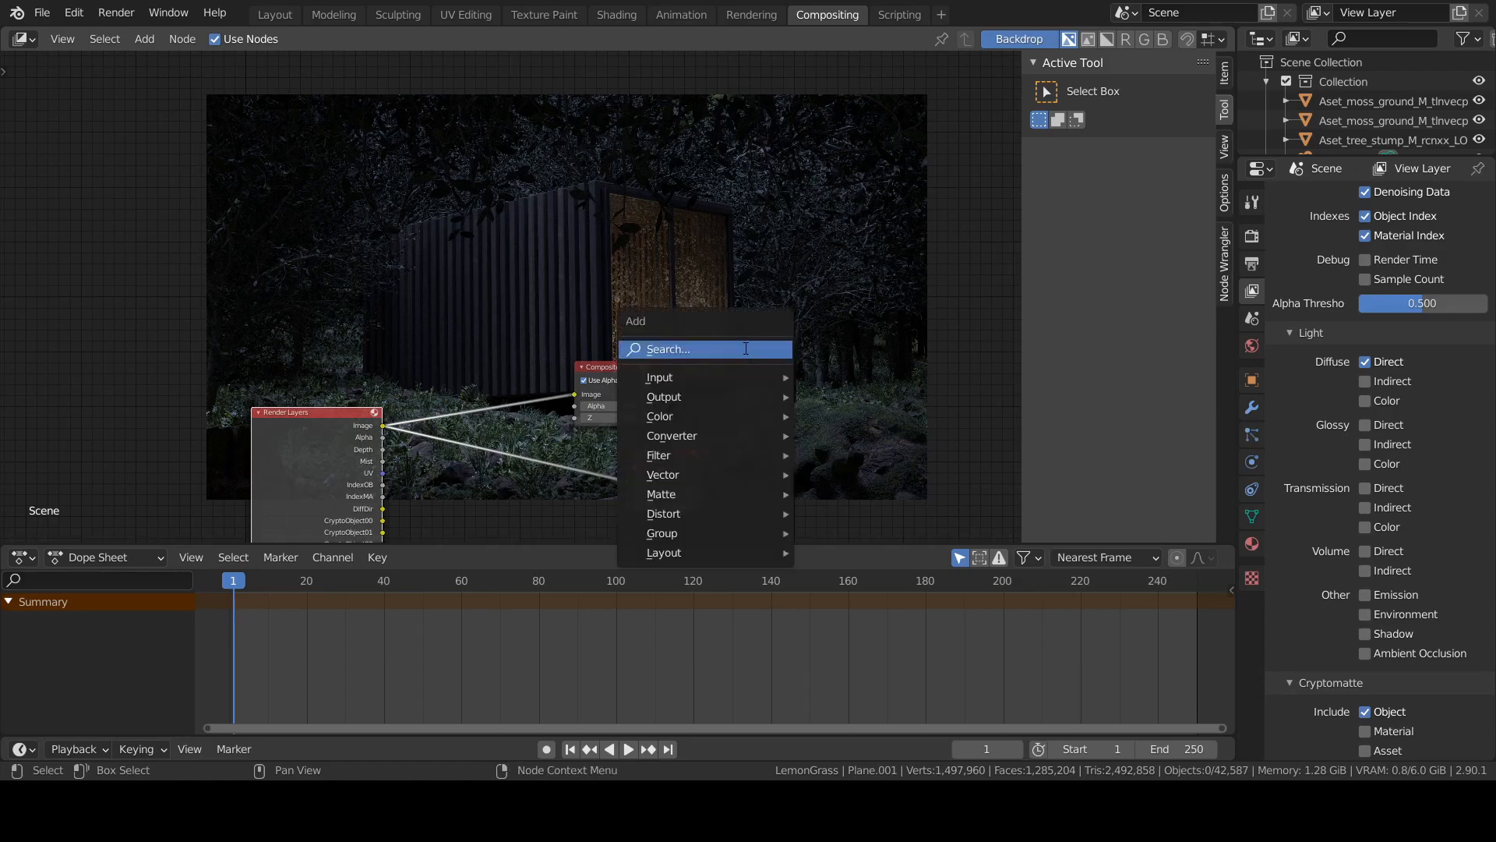
type("vie")
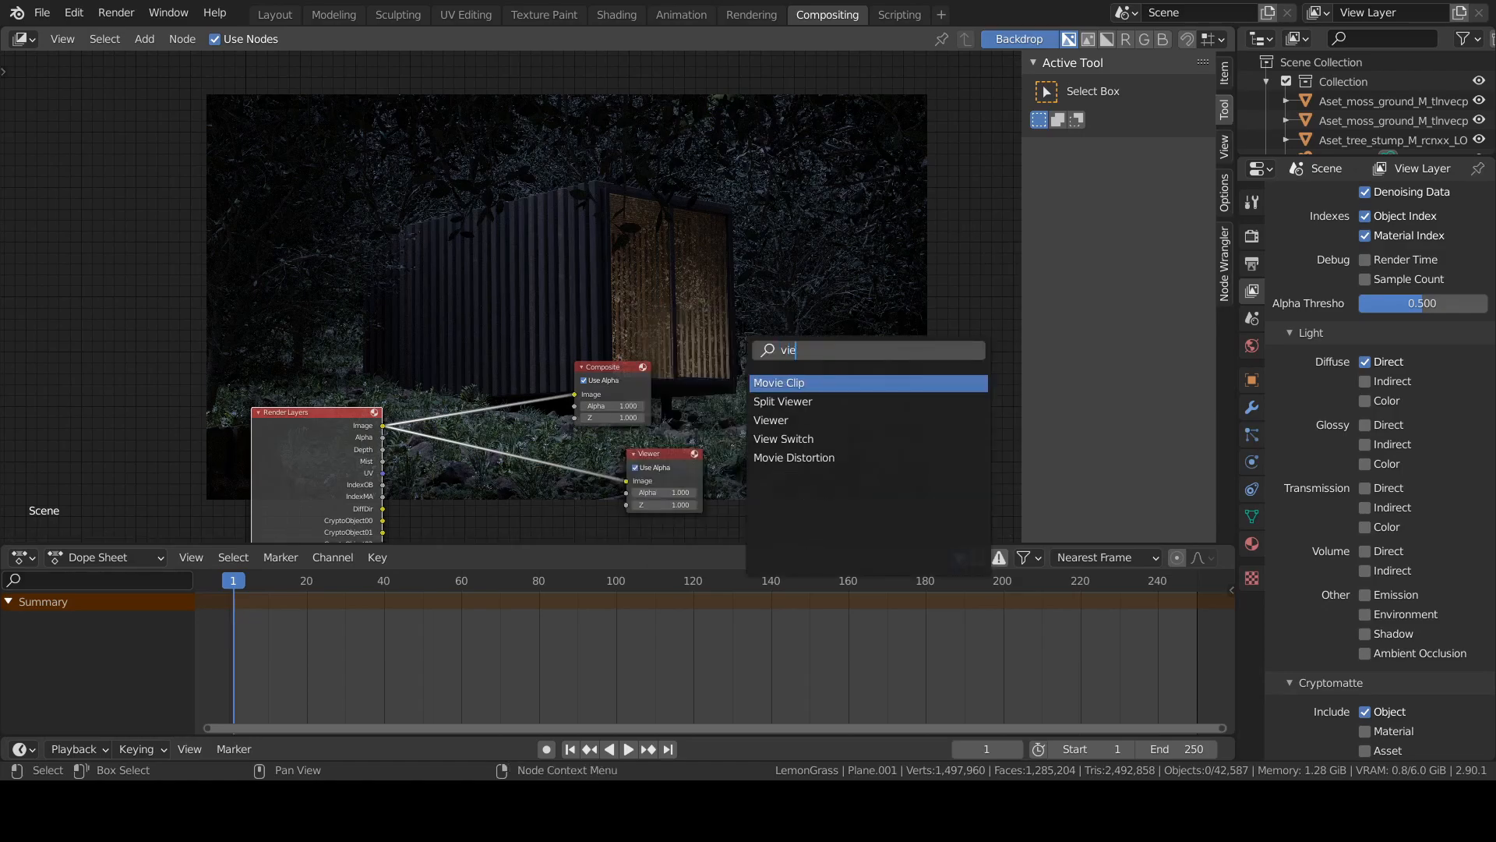
left_click(778, 382)
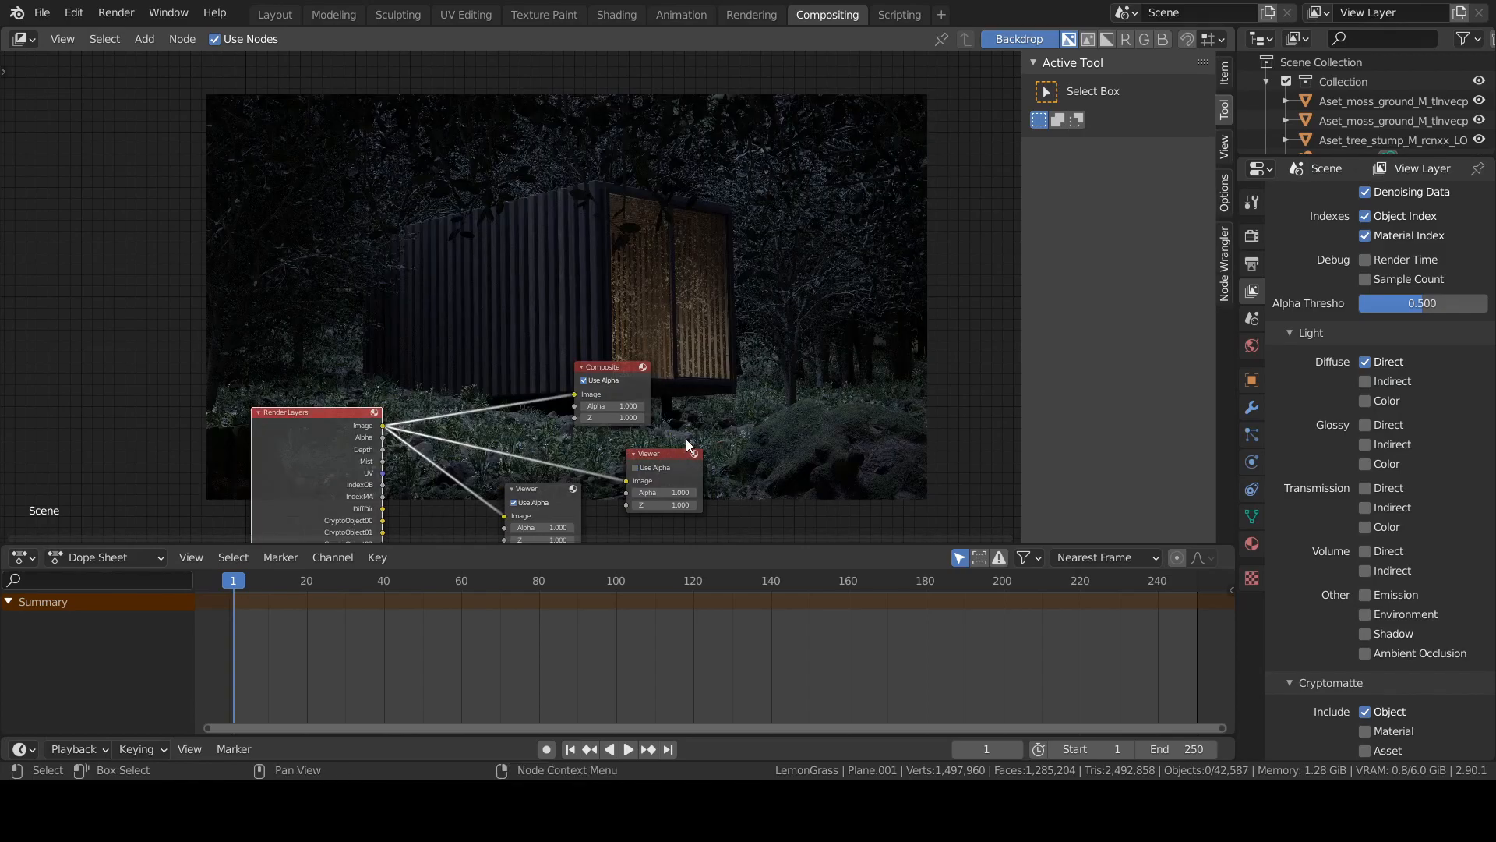
left_click_drag(687, 444, 566, 299)
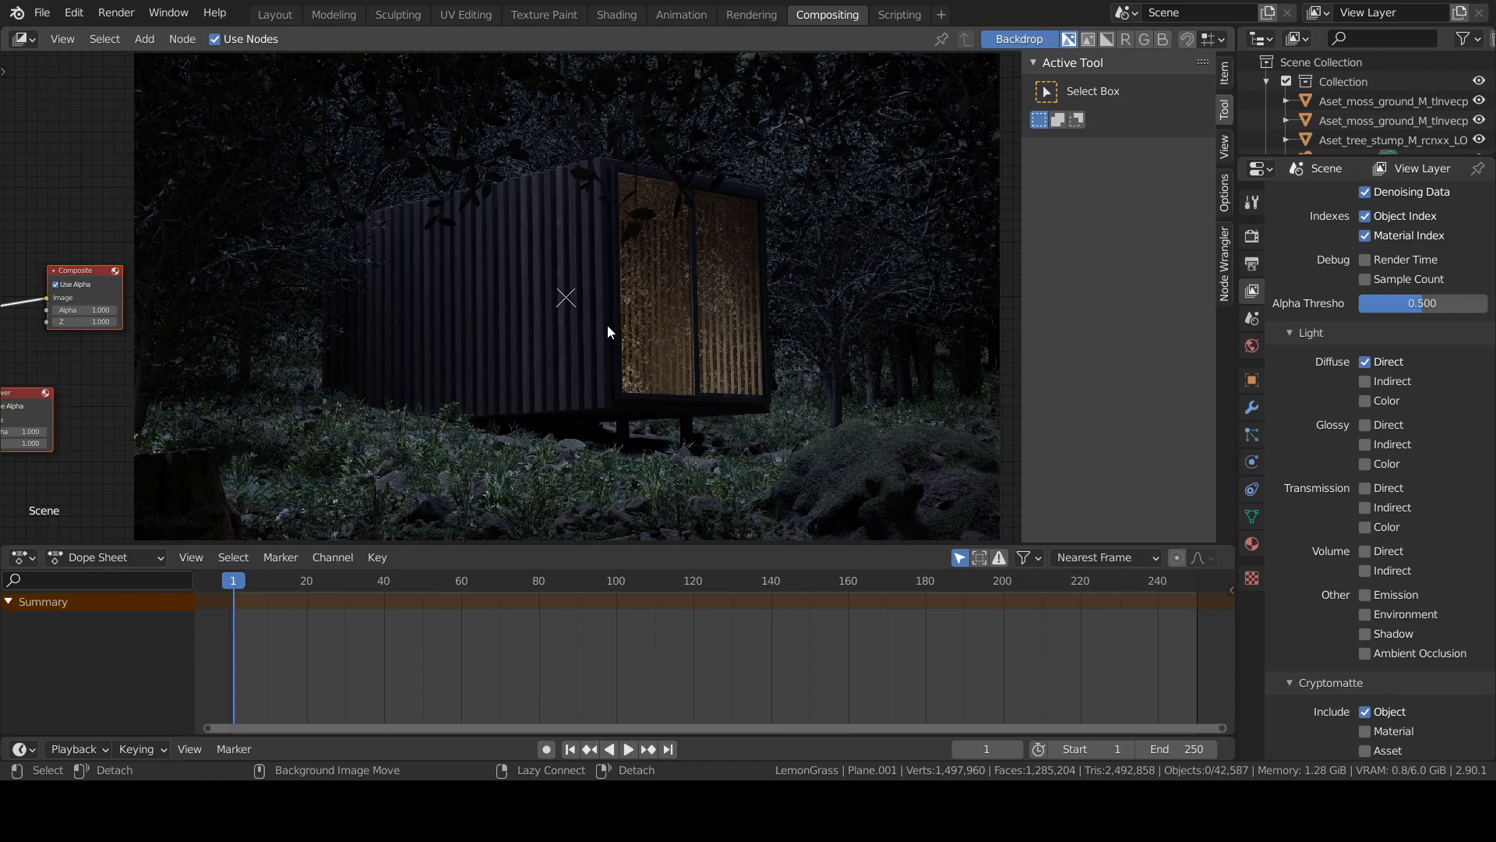
scroll("down", 3)
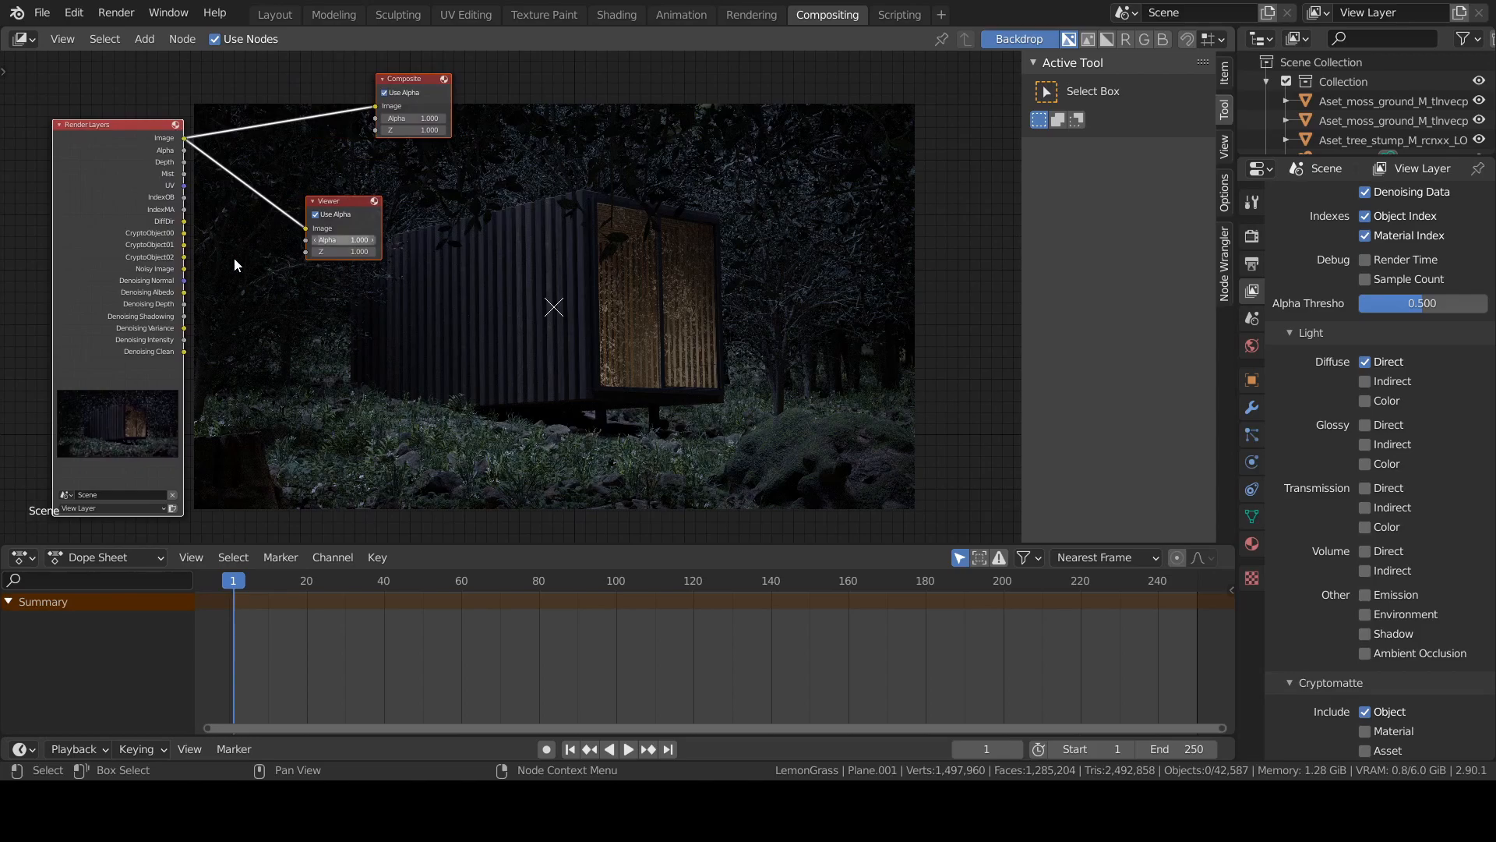
- Feed the Render Layers Mist output into the Viewer so the backdrop shows grayscale mist
left_click_drag(329, 201, 381, 175)
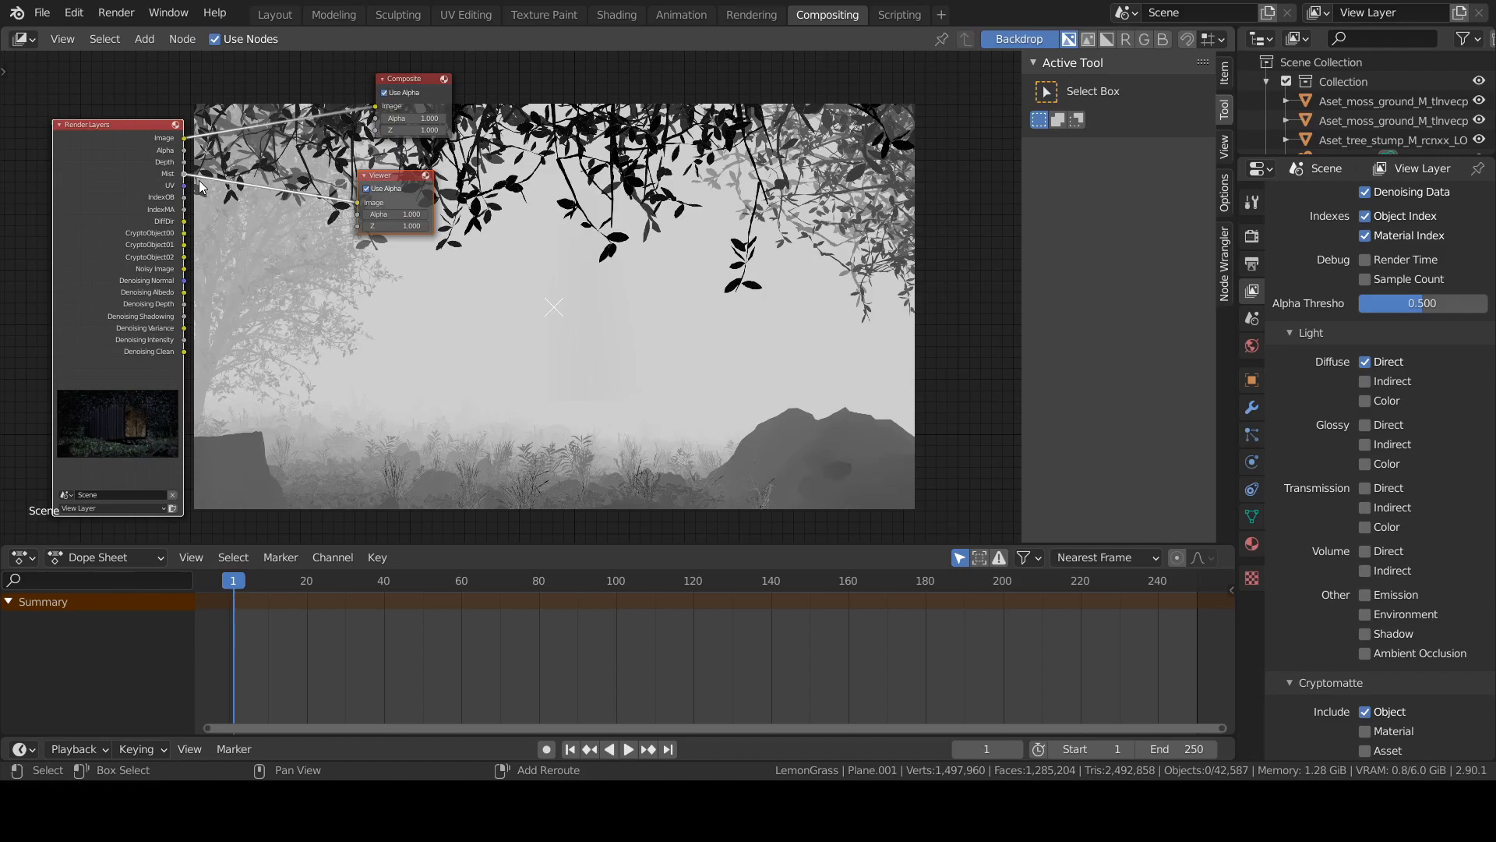
mouse_move(300, 222)
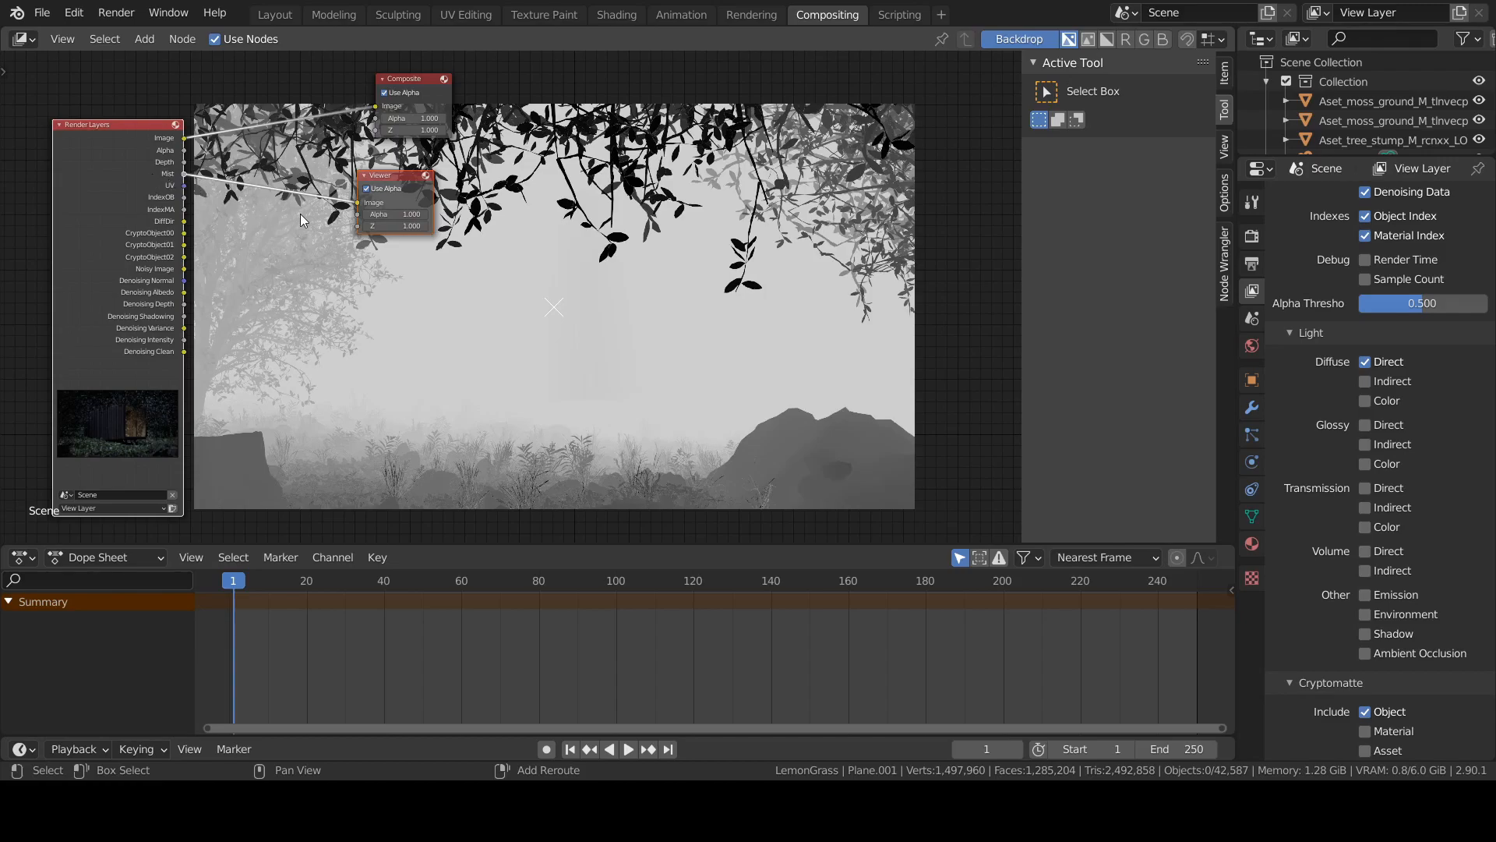
mouse_move(181, 205)
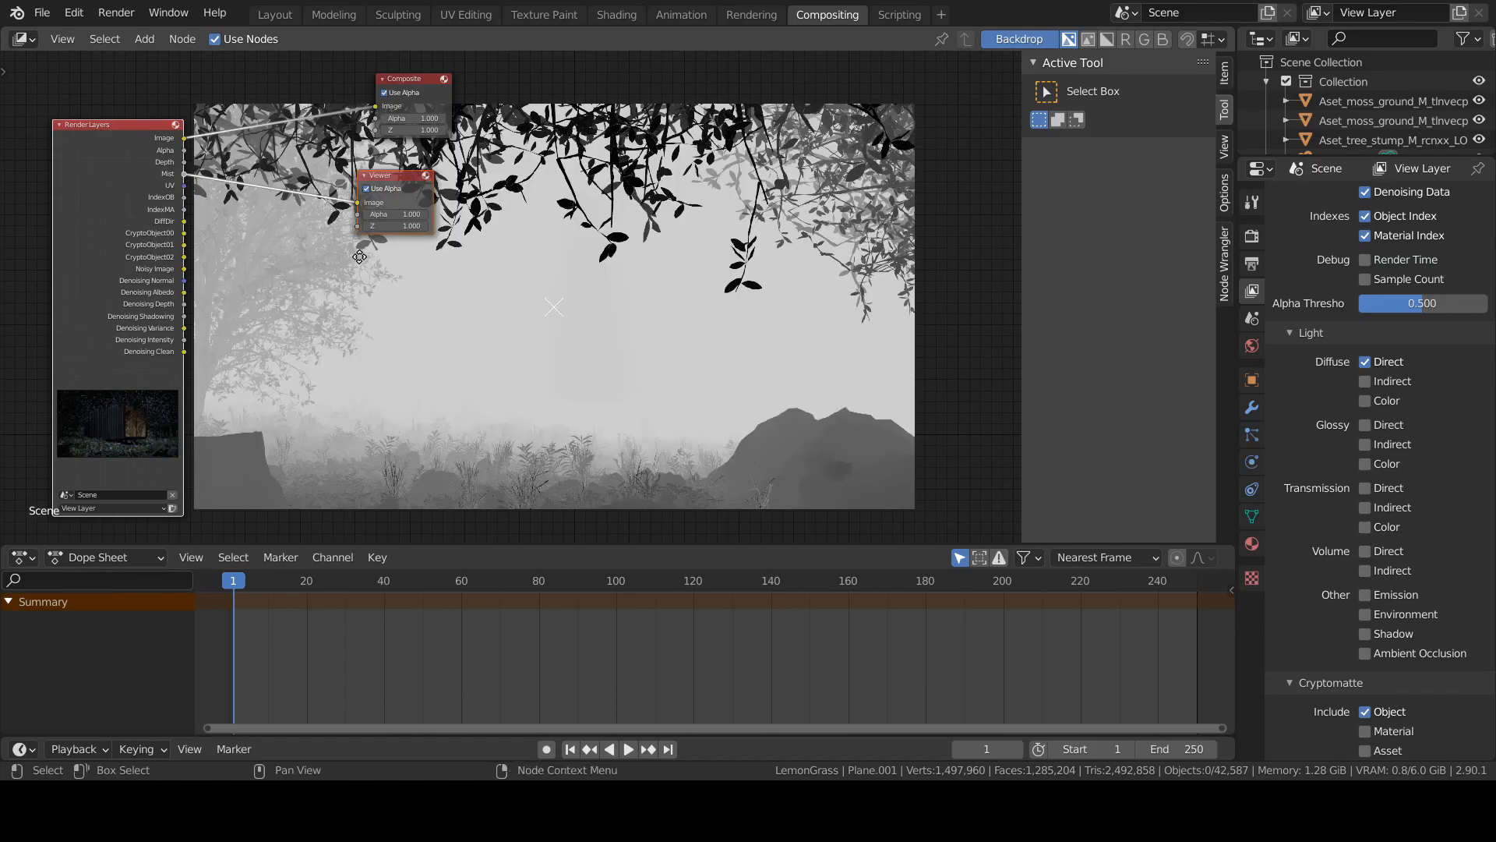
left_click_drag(360, 255, 381, 264)
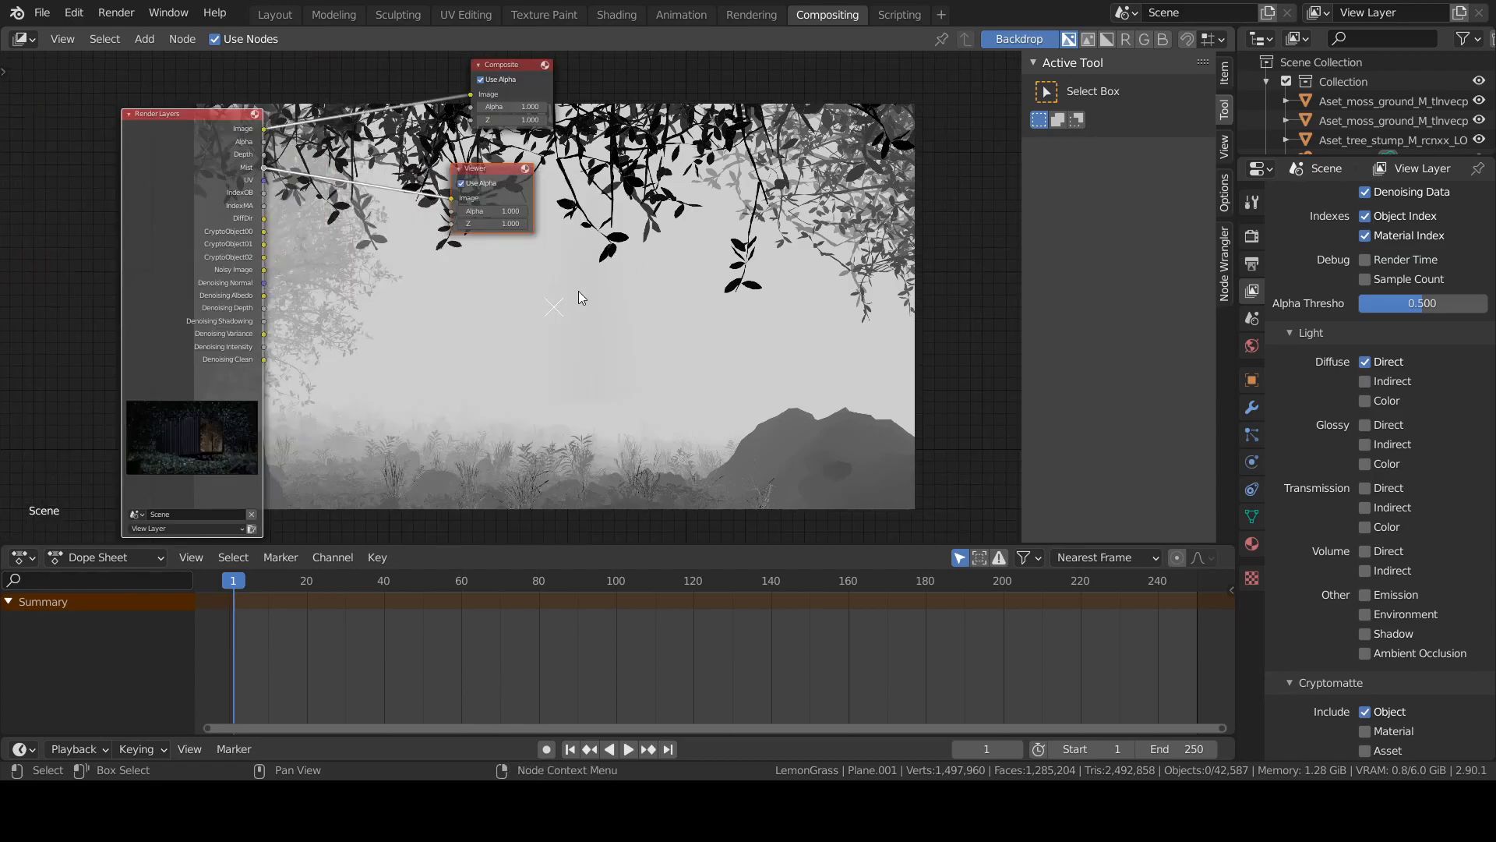
- Drop a Sun Beams node onto the Mist-to-Viewer link
left_click(143, 38)
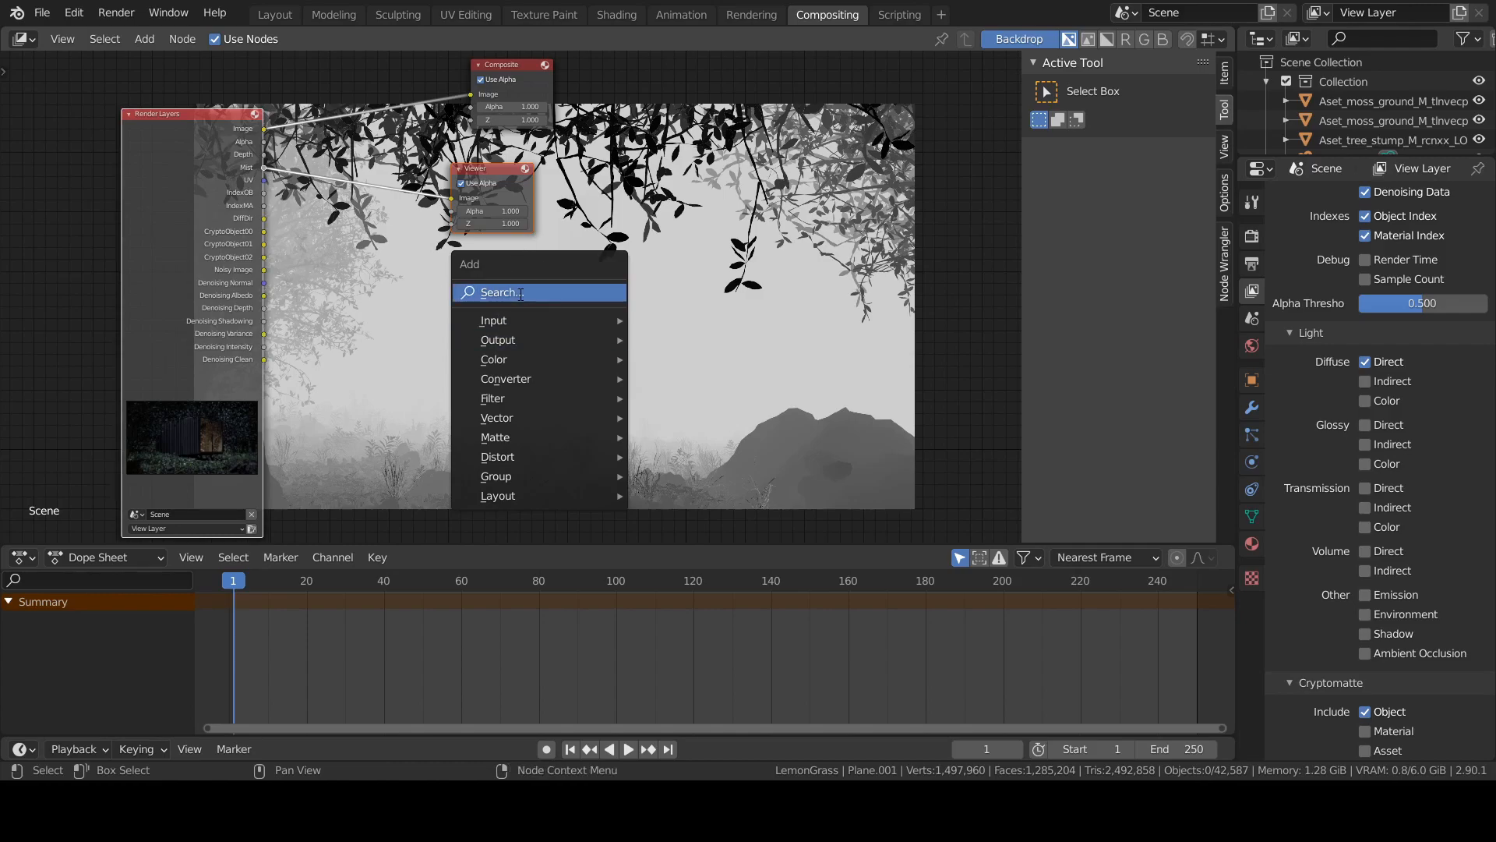
type("sun")
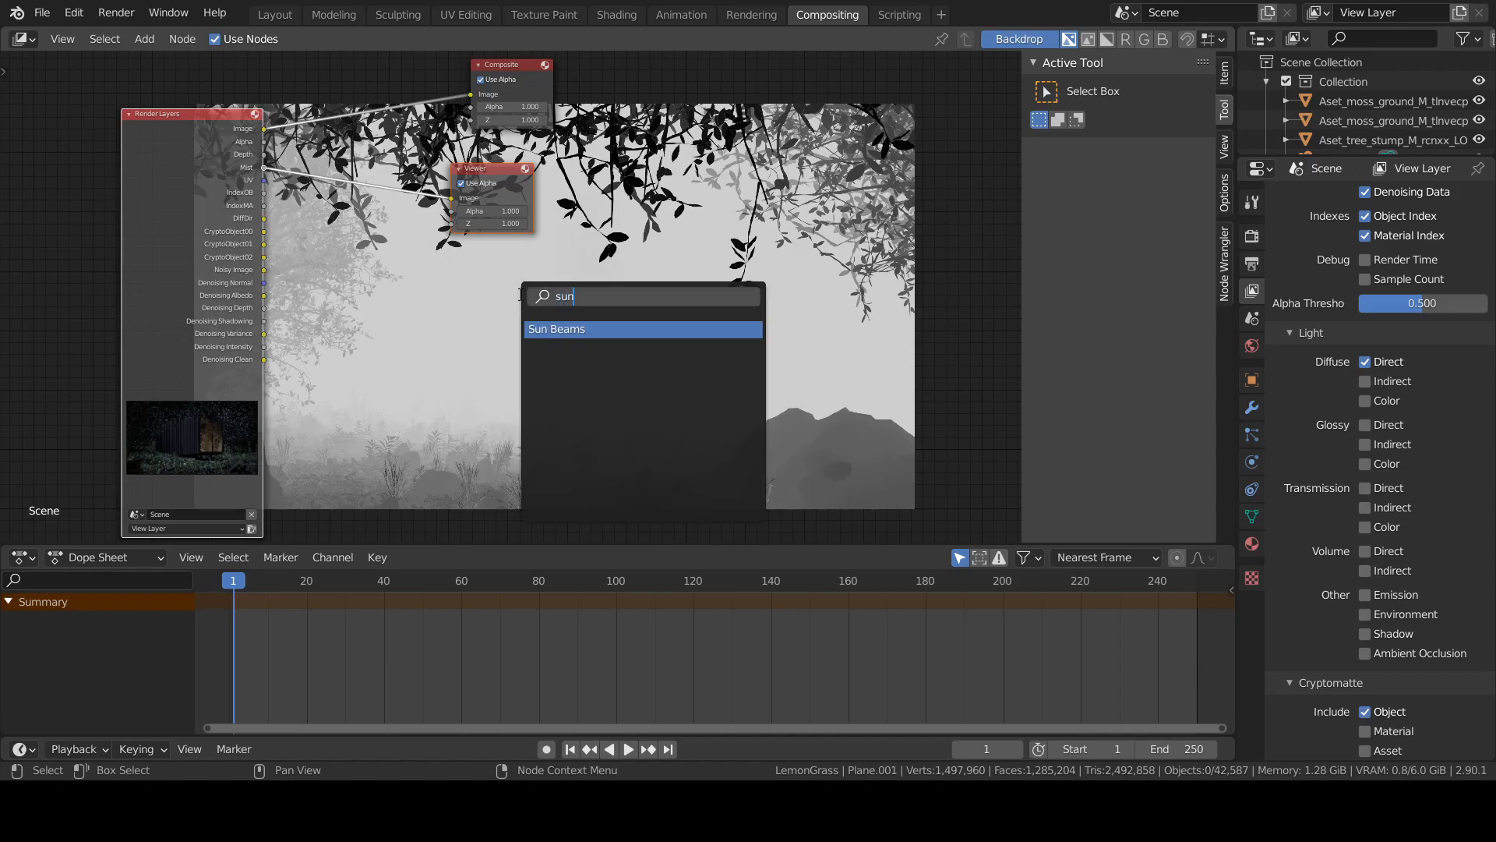
left_click(556, 329)
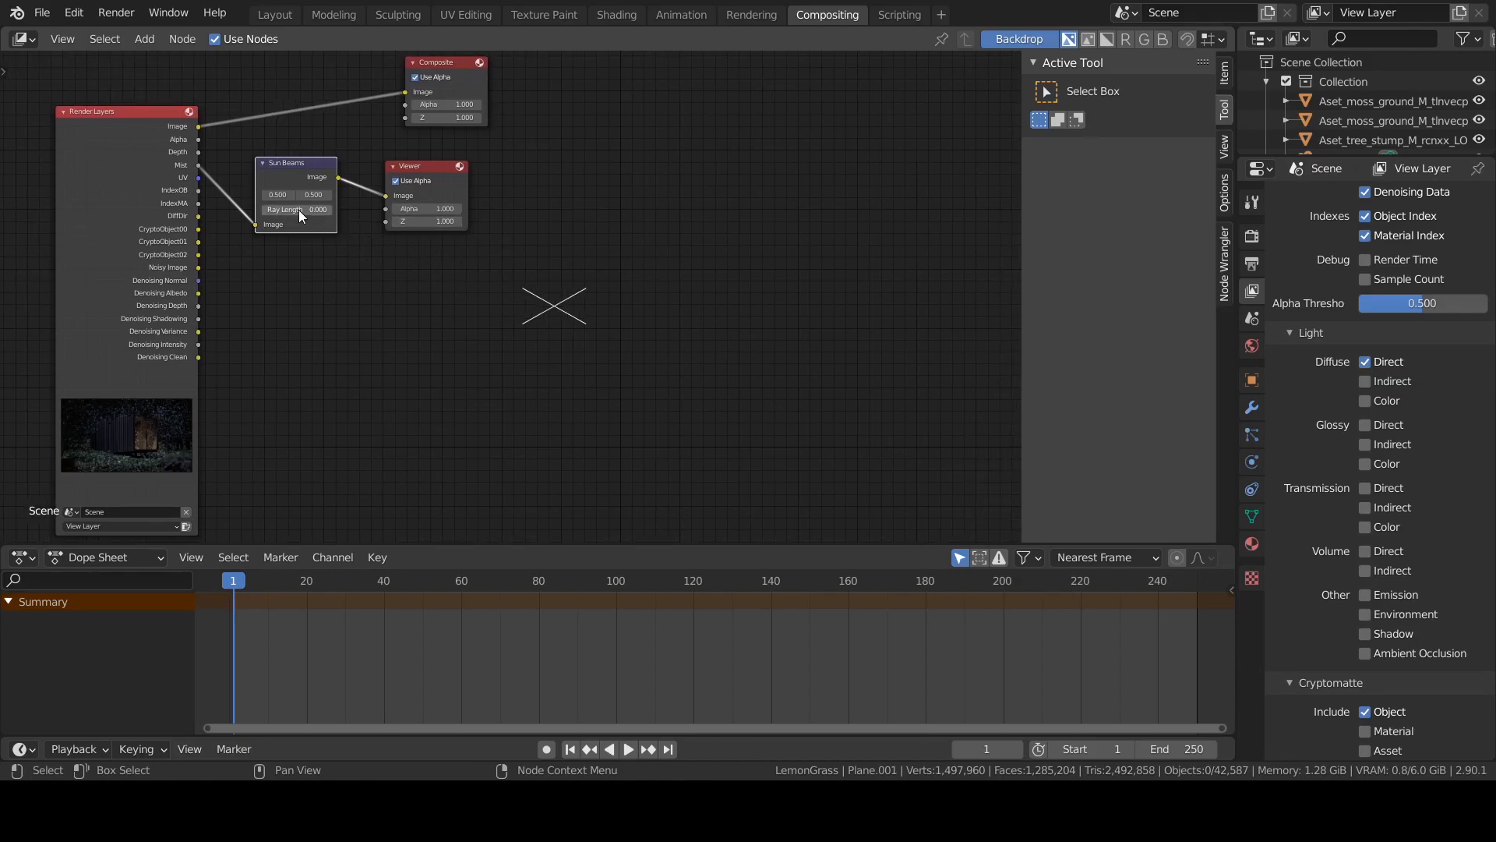
- Raise the Sun Beams Ray Length to about 0.64 so rays radiate across the backdrop
left_click_drag(294, 208, 324, 209)
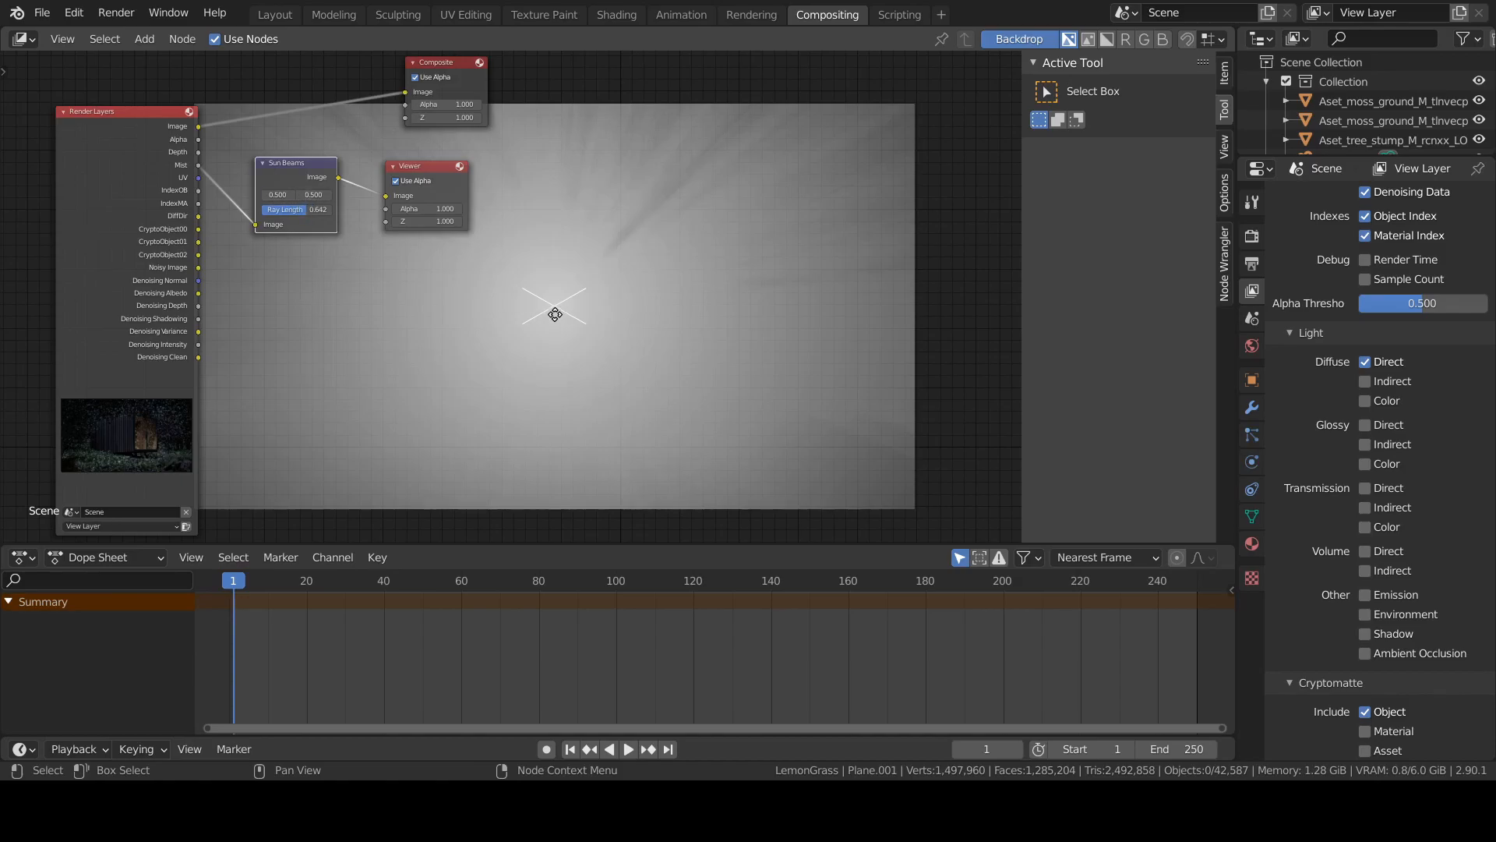
mouse_move(542, 284)
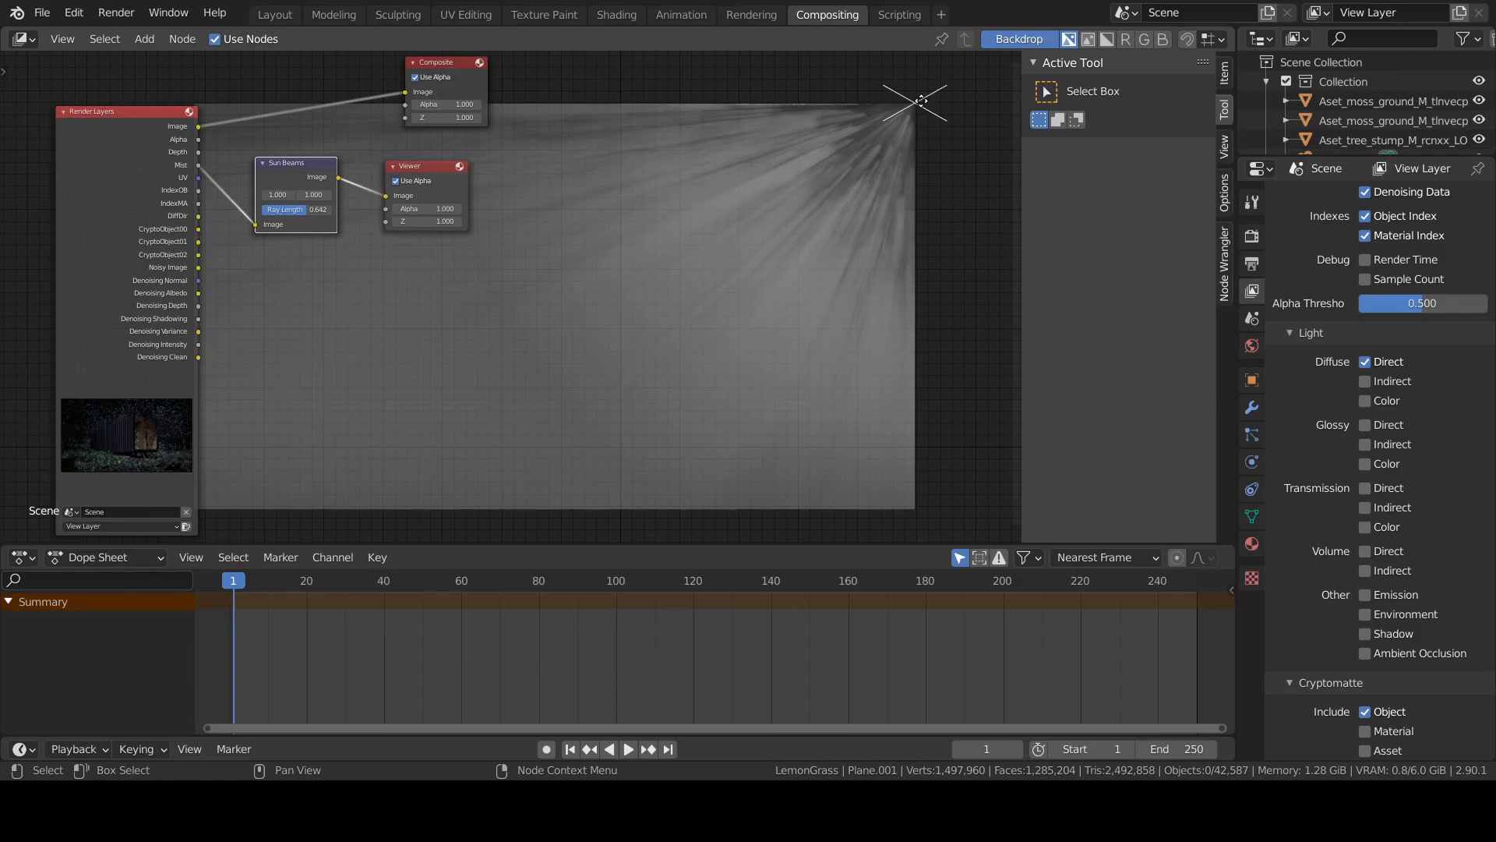
mouse_move(892, 104)
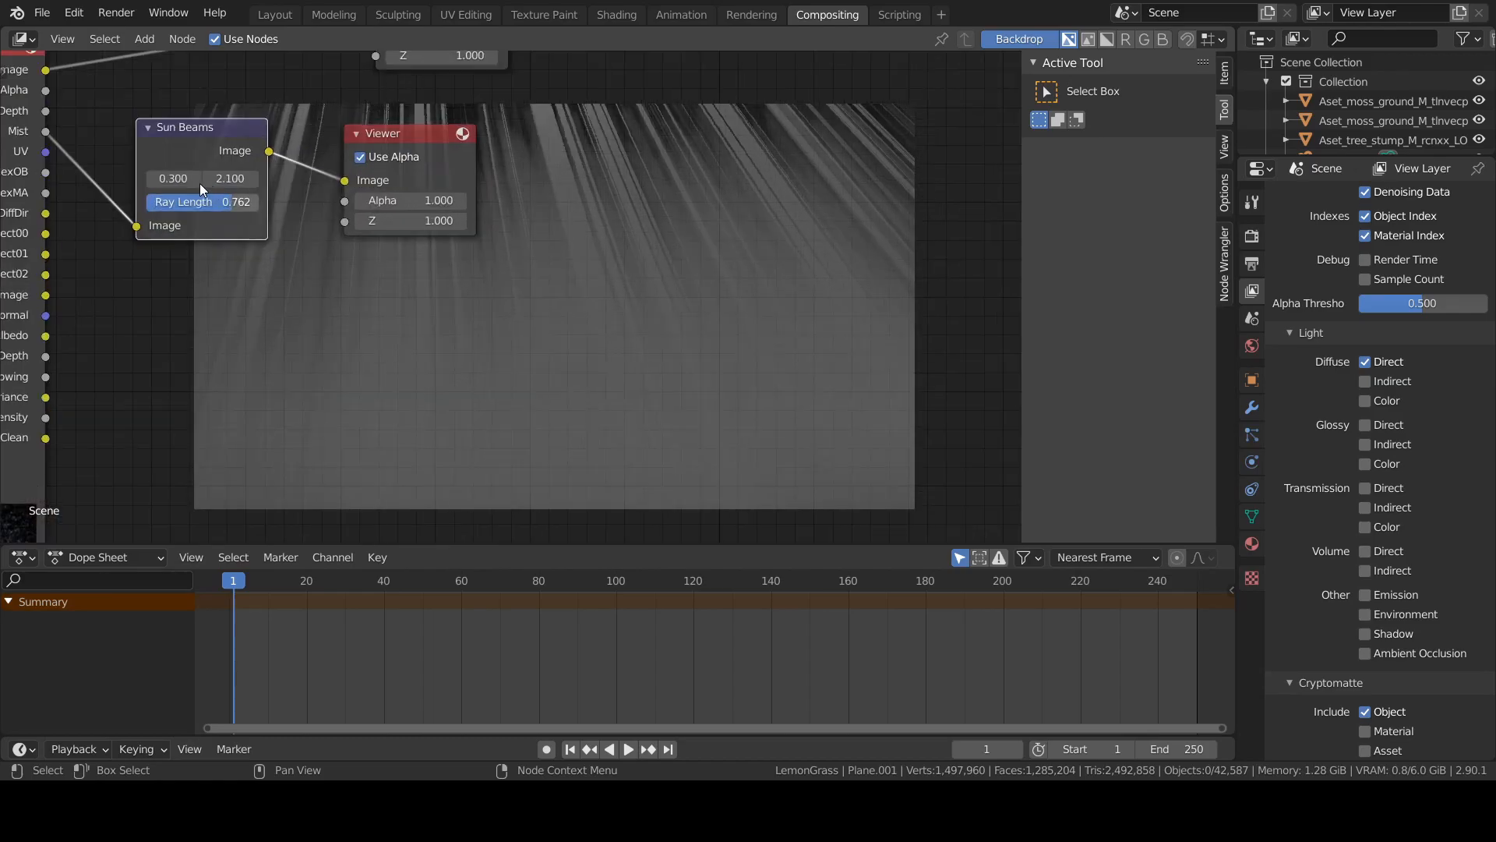
- Set the beam source's vertical position to 3.700, sending long diagonal streaks from the upper left
double_click(173, 178)
type("1.500")
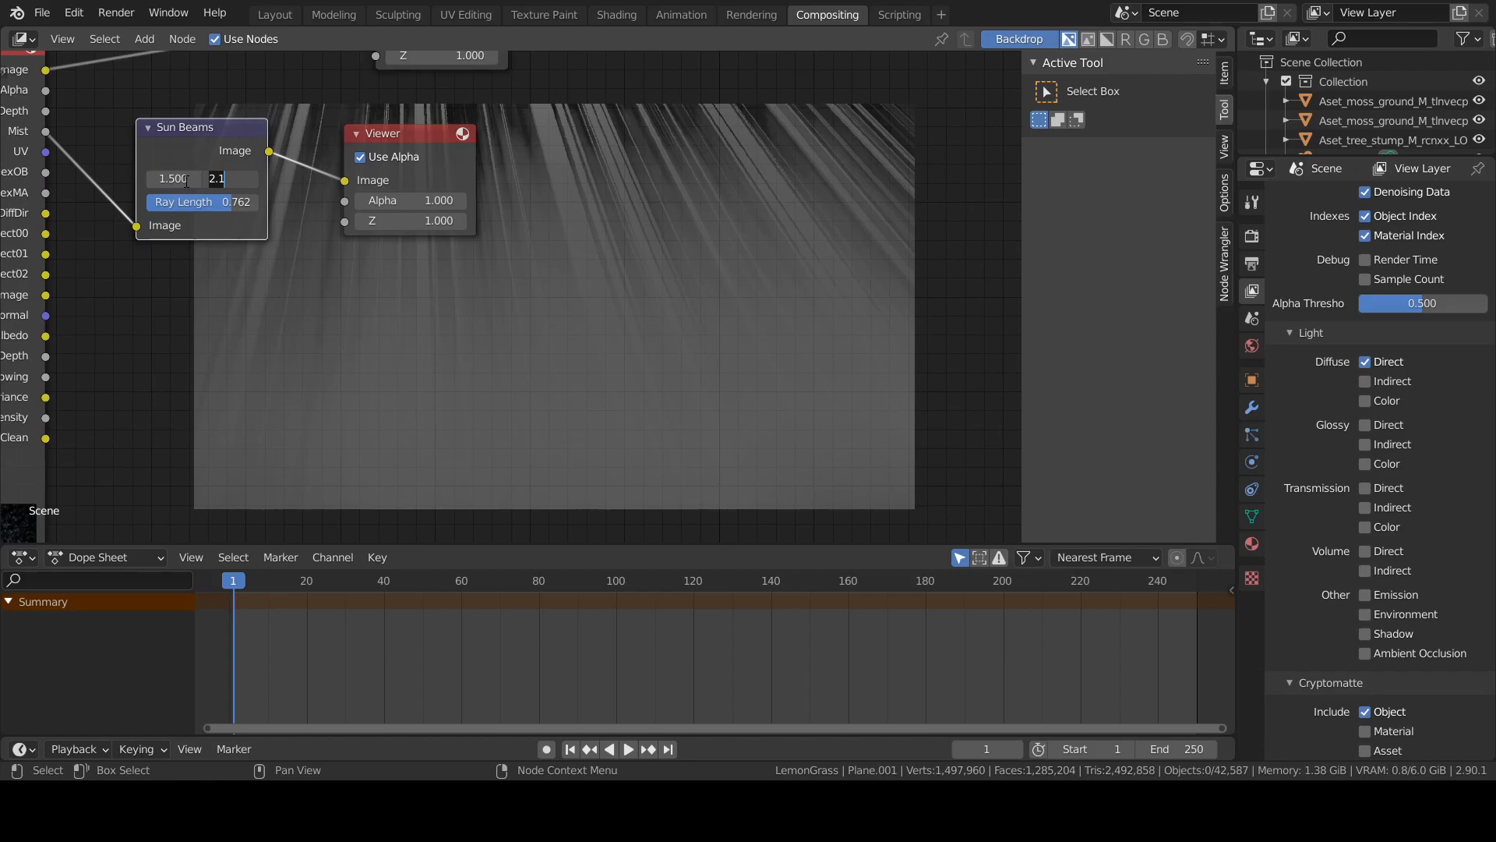
type("3.700")
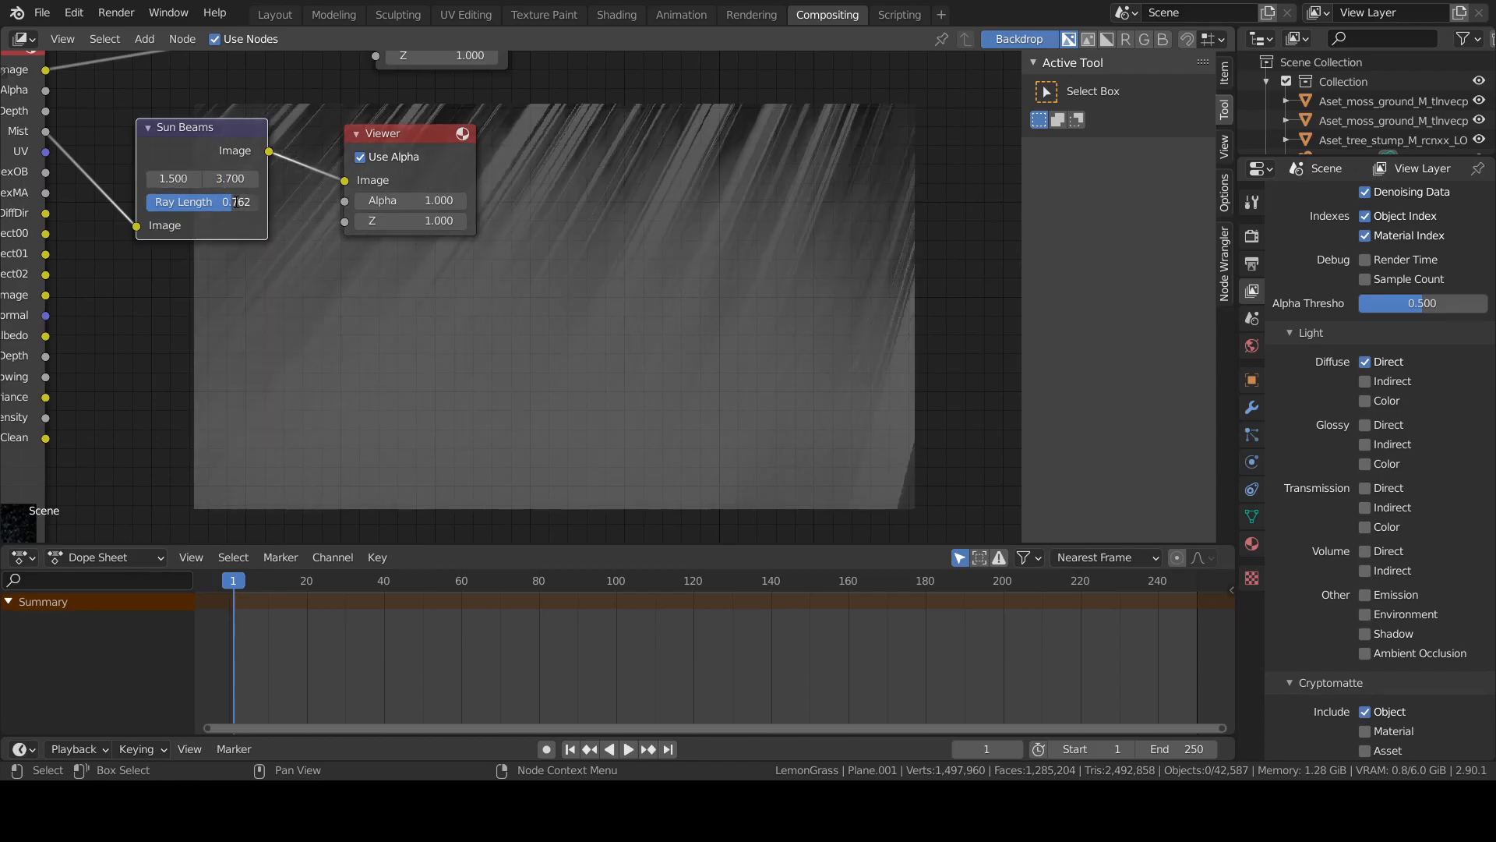
left_click_drag(229, 201, 201, 201)
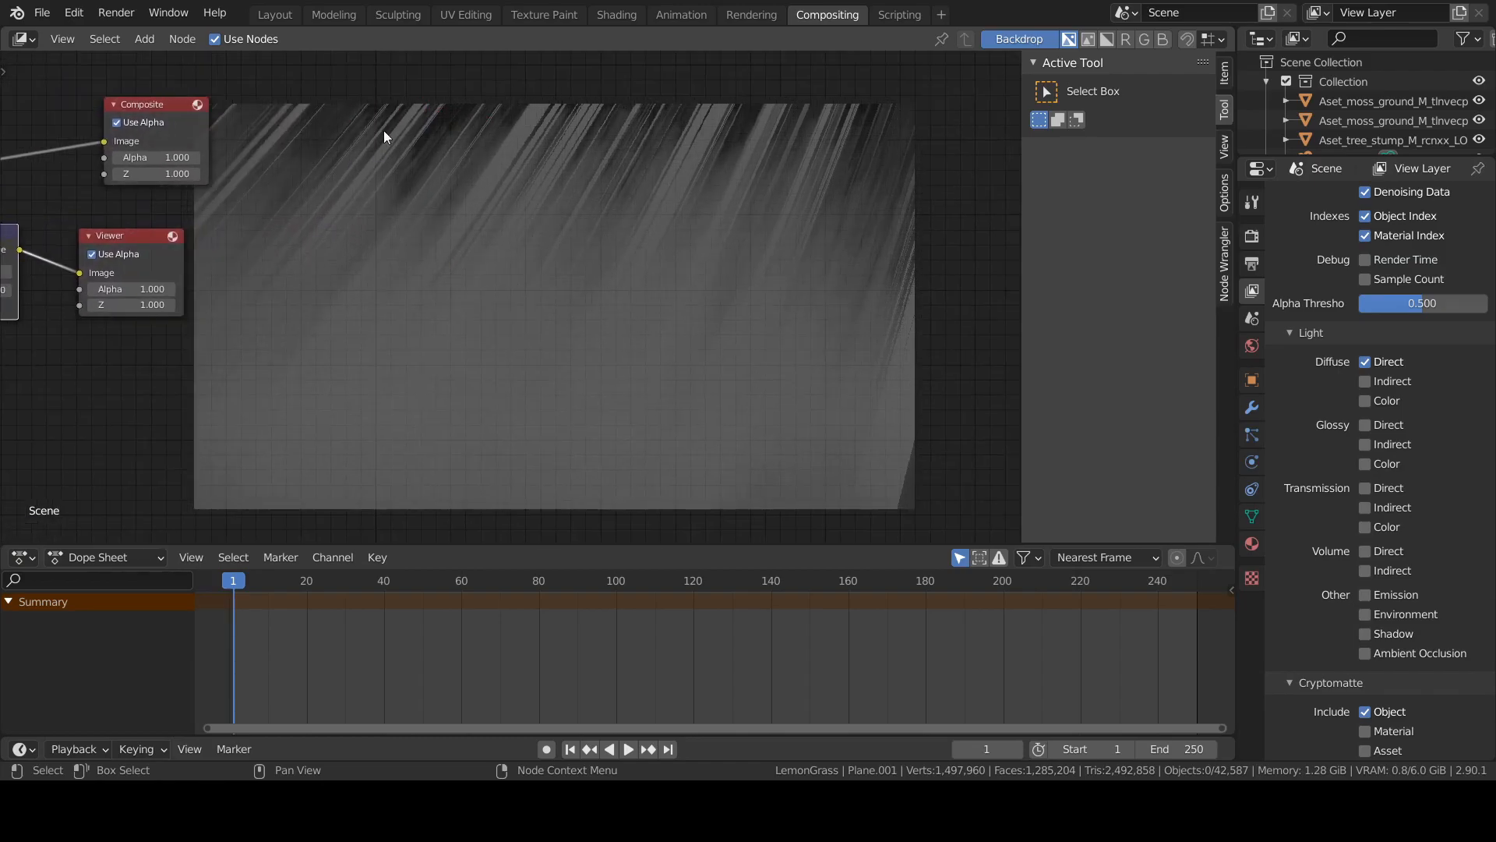
mouse_move(611, 254)
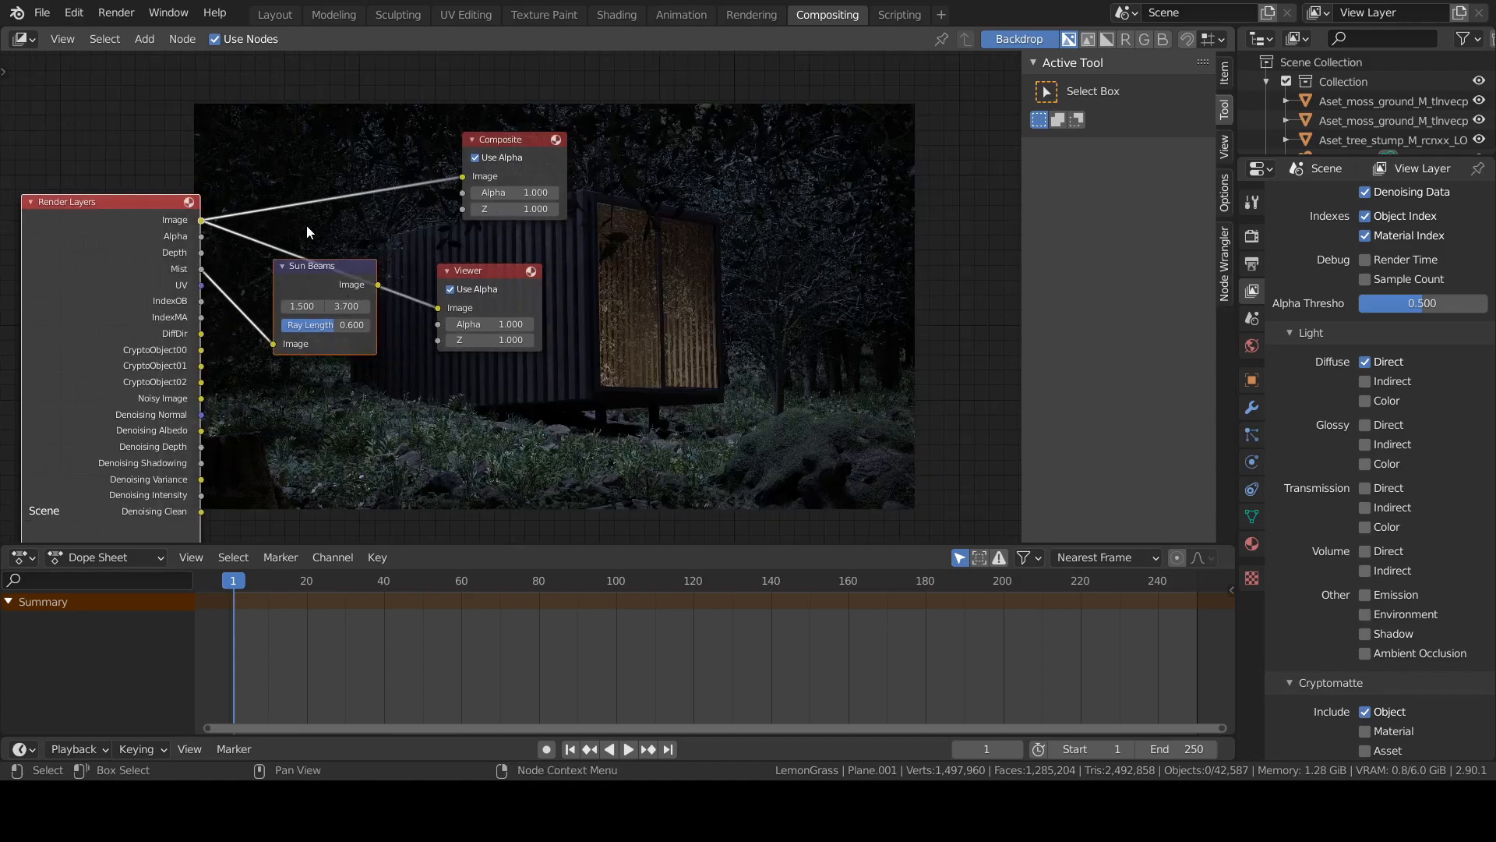
- Add a Mix node set to Add, blending the sun beams over the render into the Viewer
type("mi")
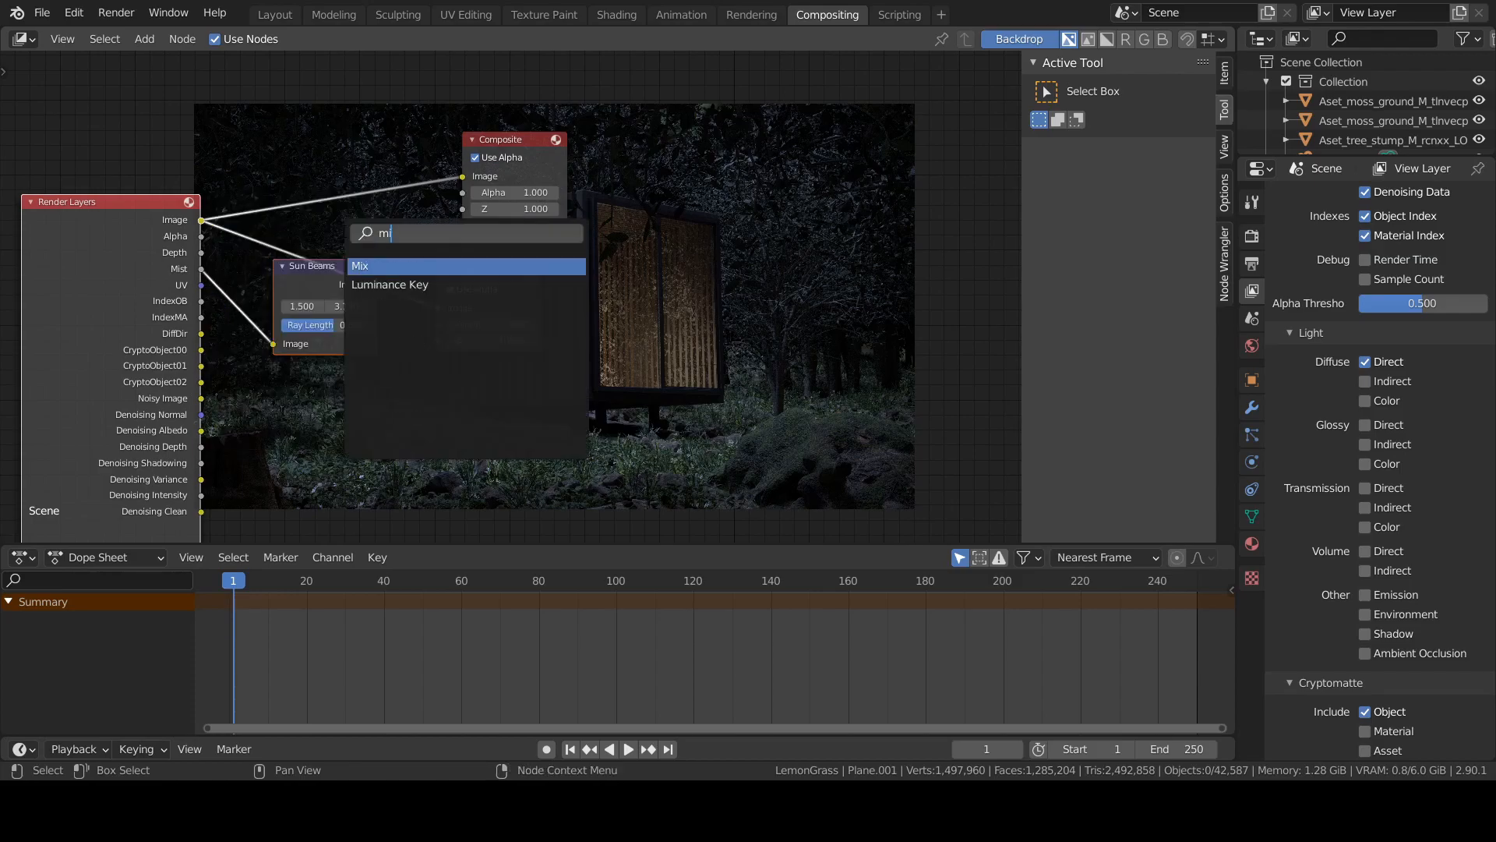
left_click(382, 266)
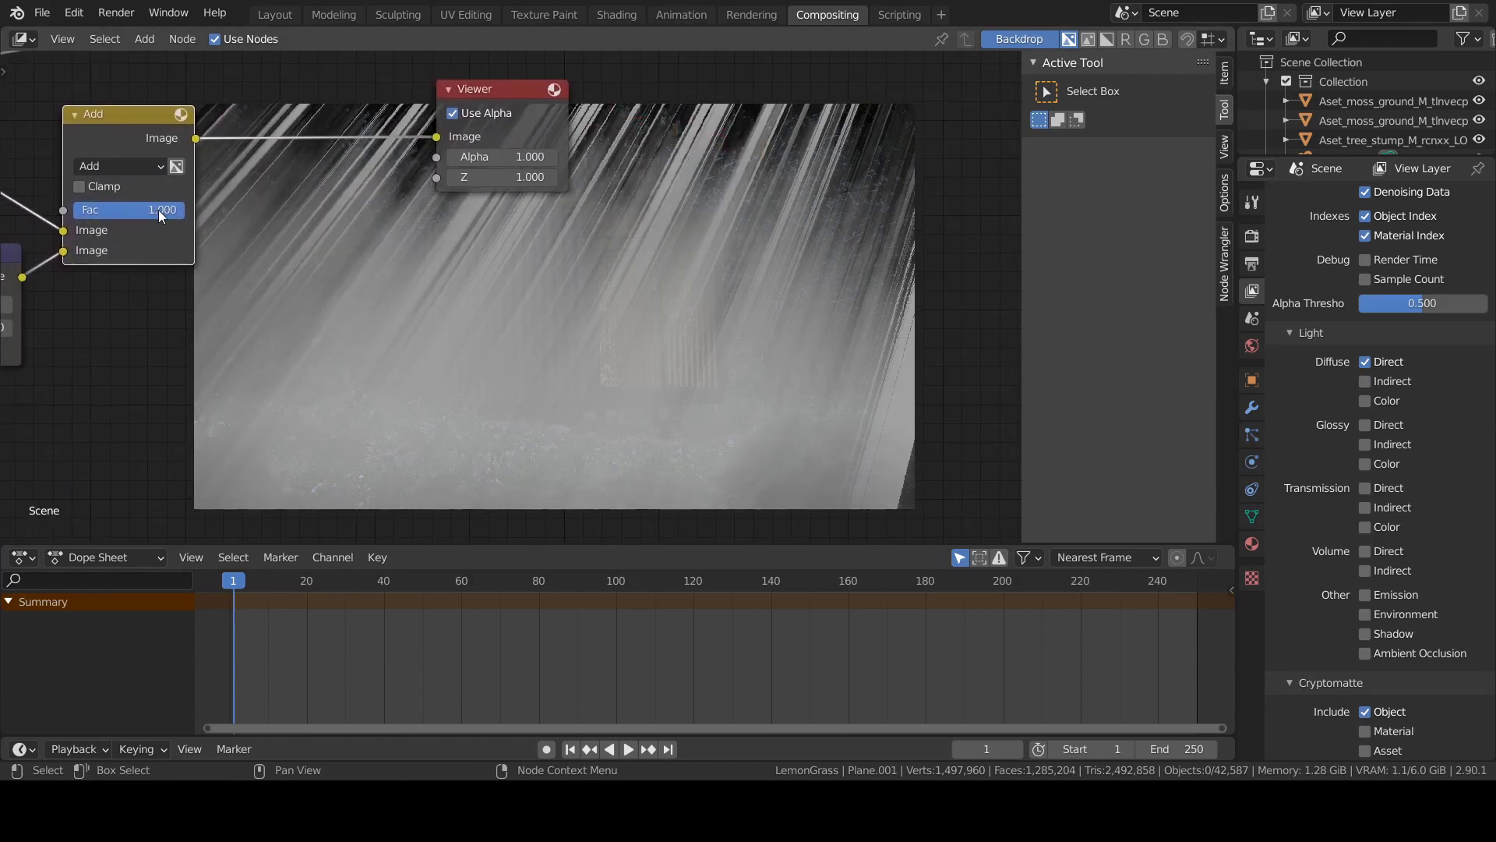
- Lower the Add factor through 0.010 and 0.050 to a faint 0.030 overlay
left_click_drag(160, 208, 105, 209)
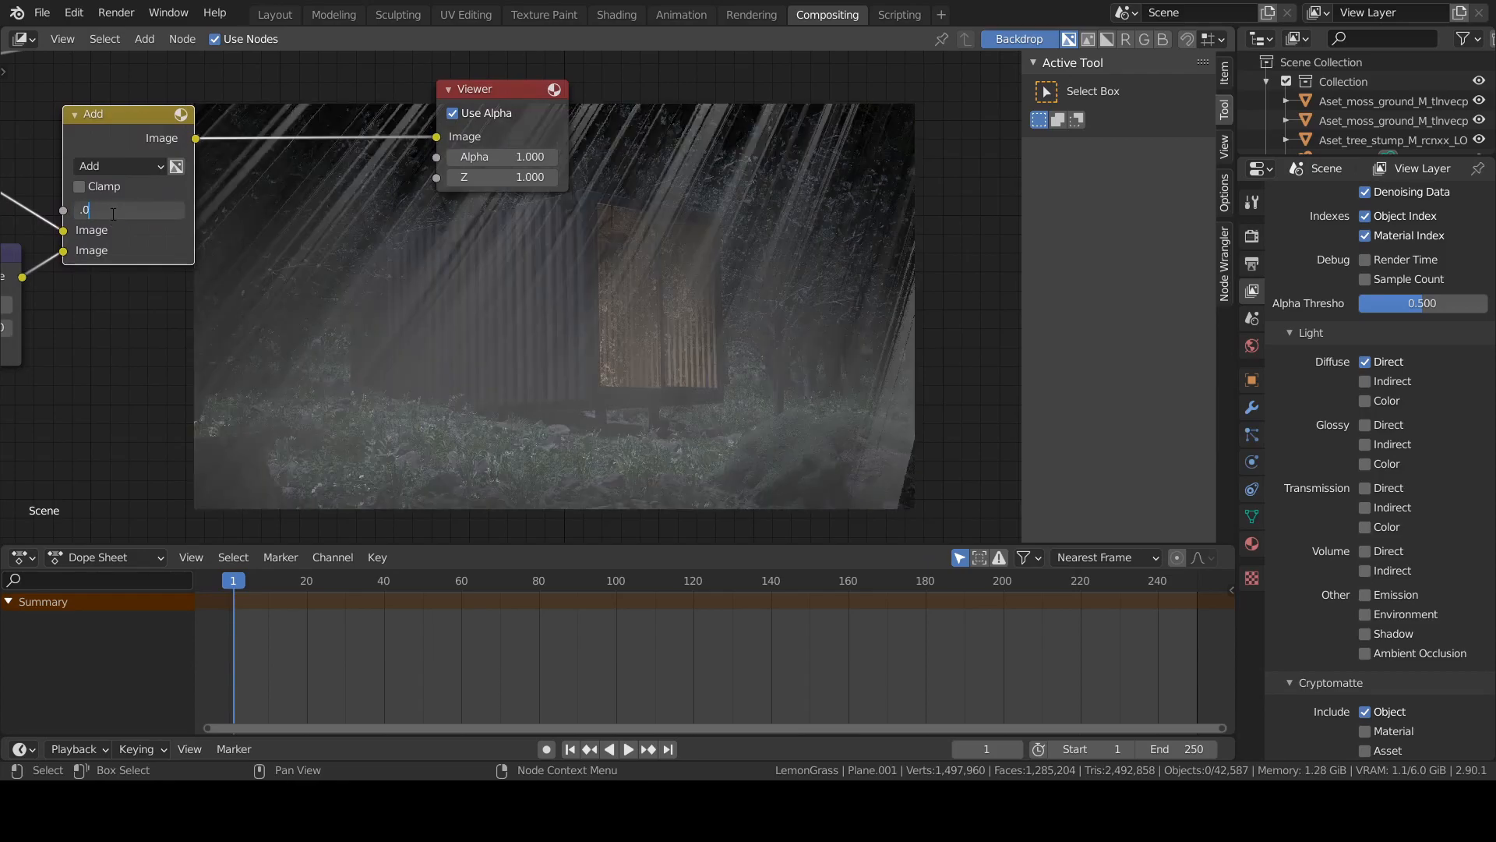
type("0.010")
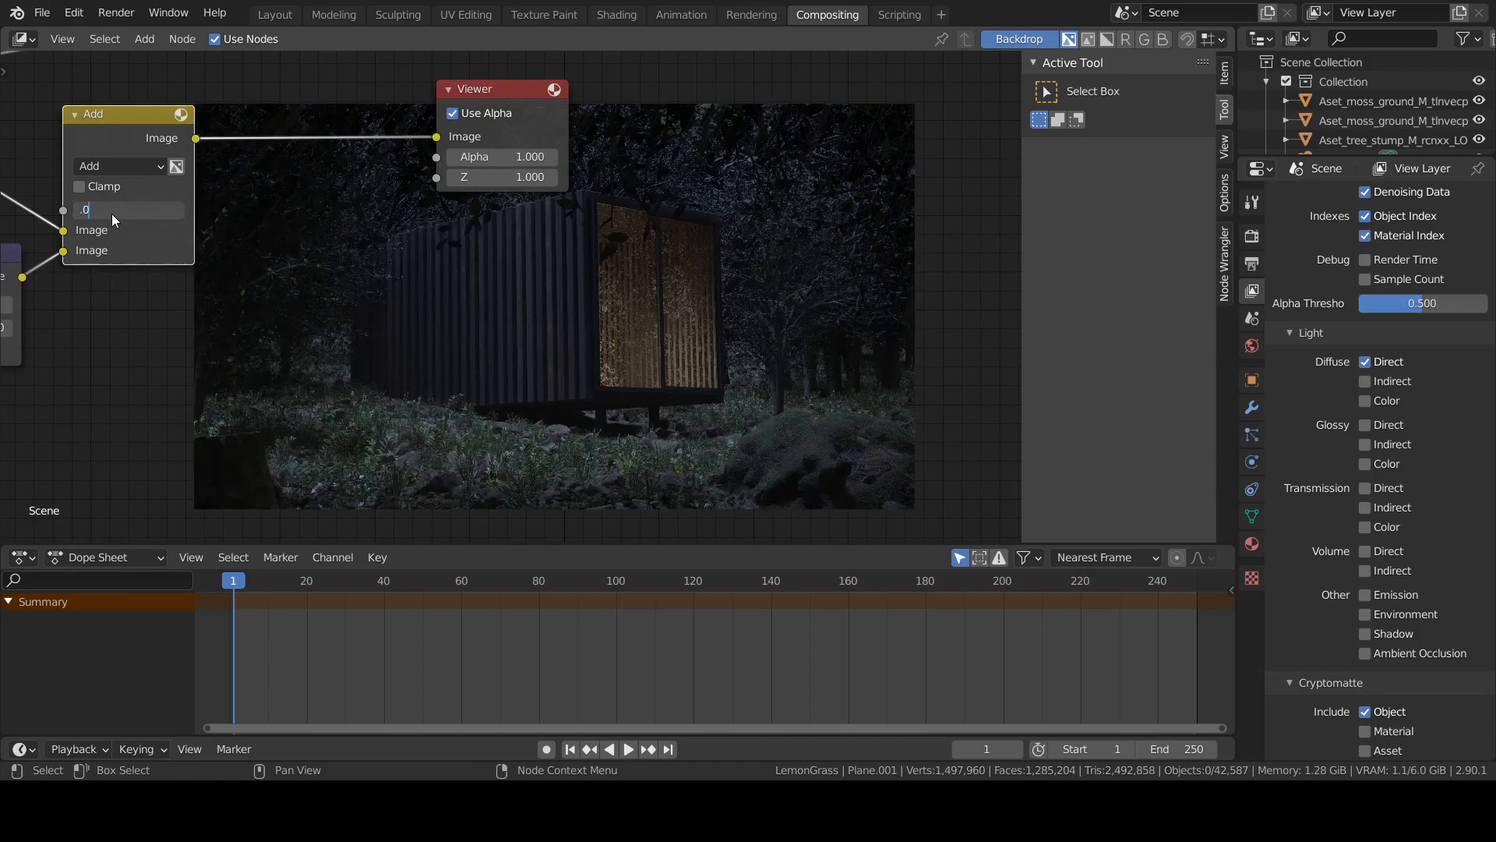
type("0.050")
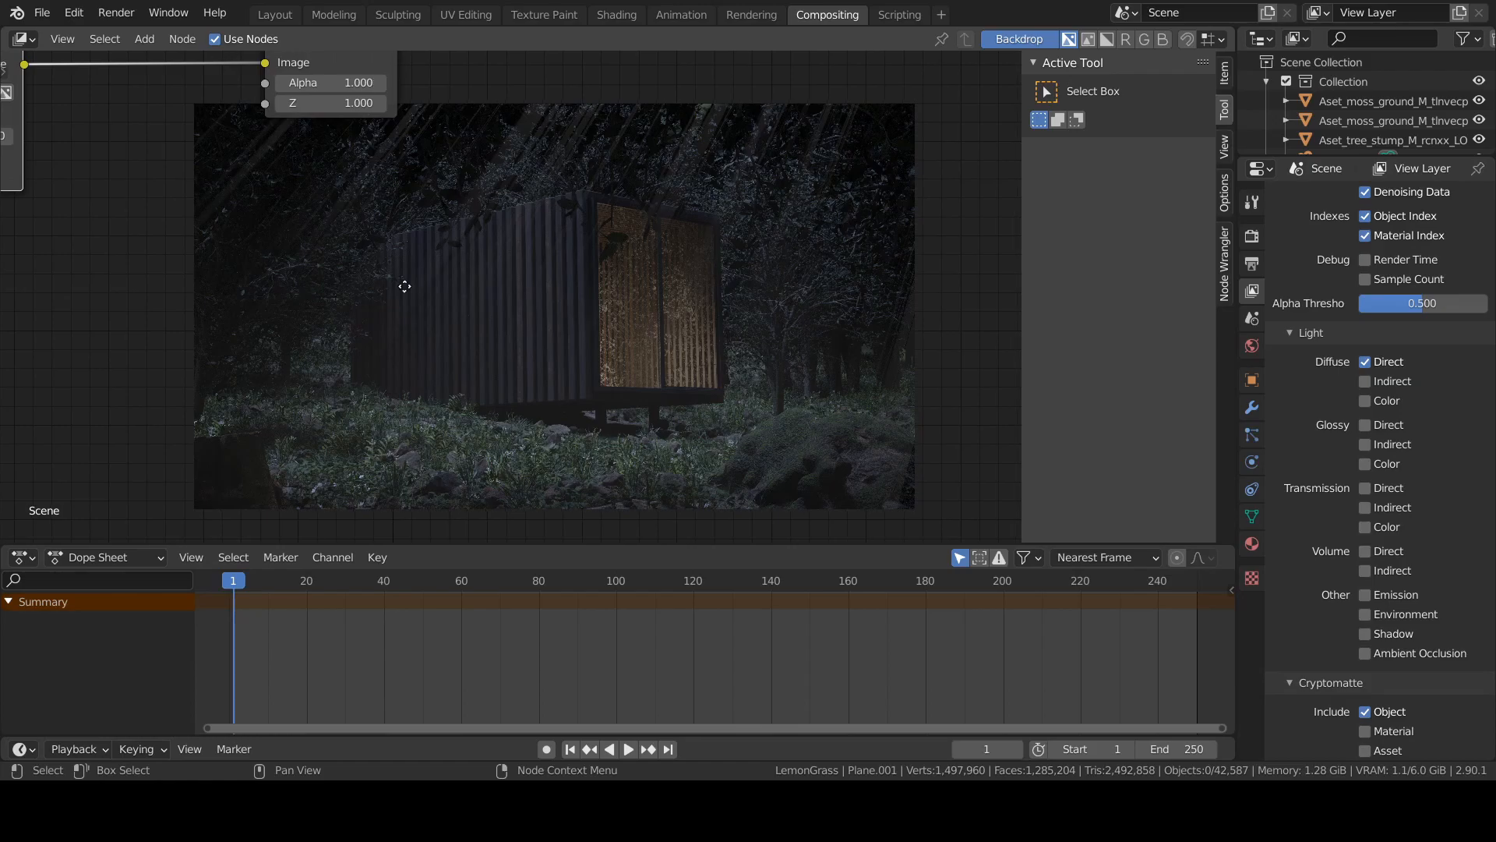
type("co")
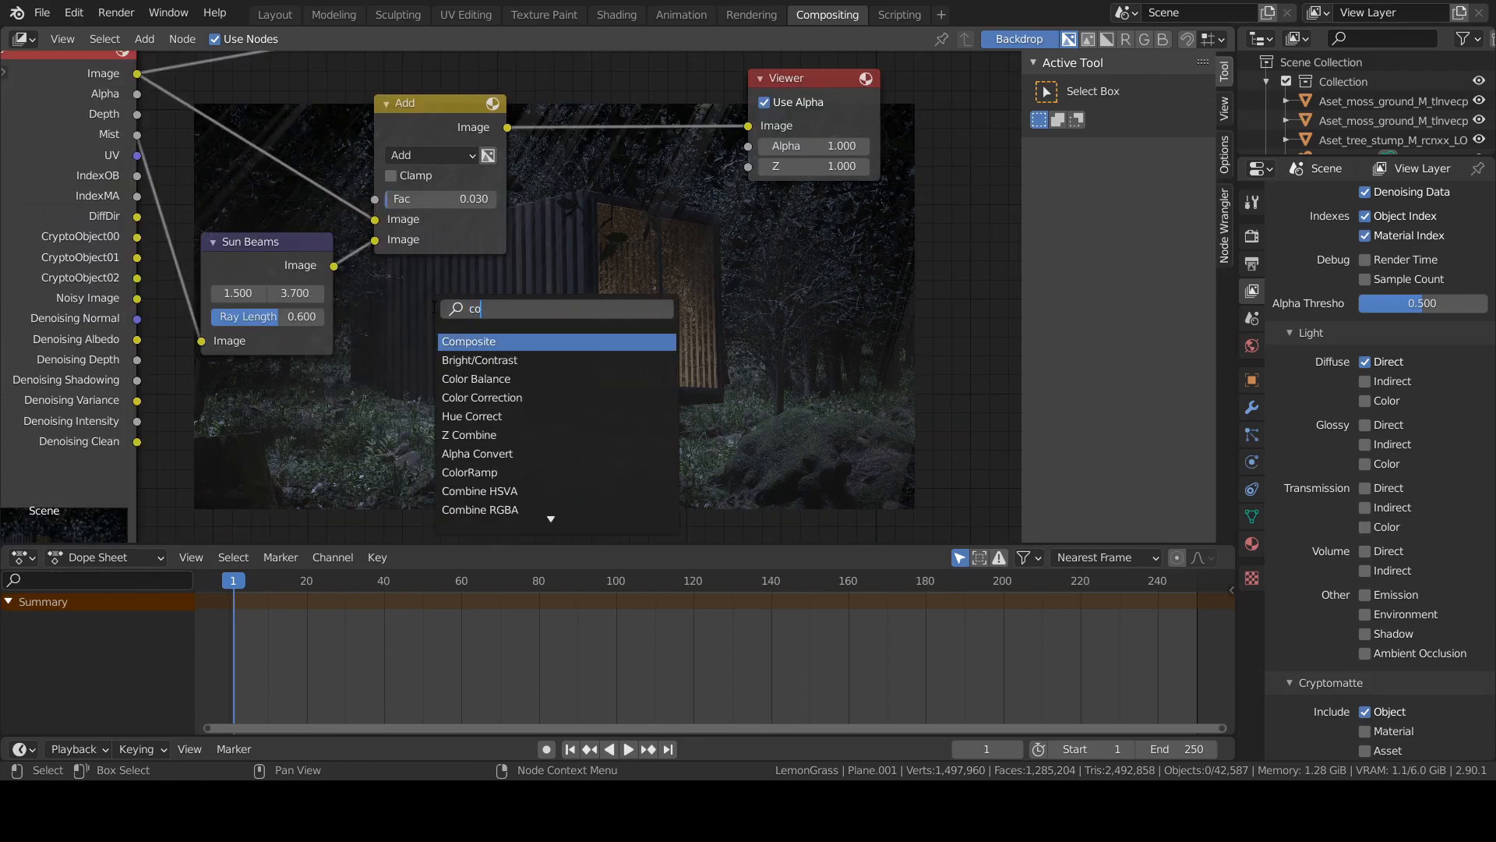
- Insert a Color Balance node and shift its Gain wheel for a cooler highlight tint
left_click(477, 378)
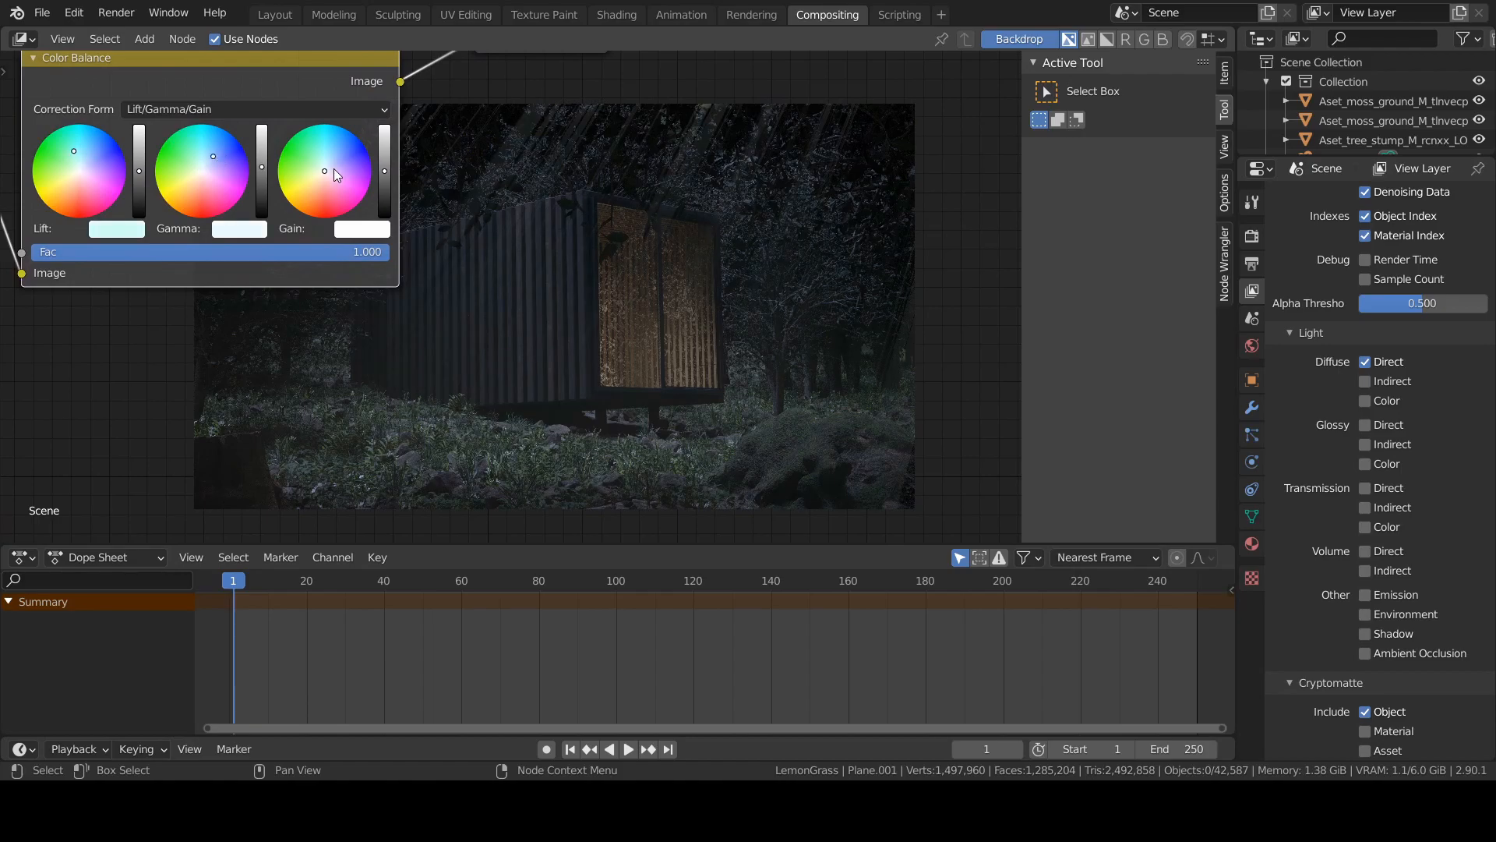
left_click_drag(325, 171, 338, 146)
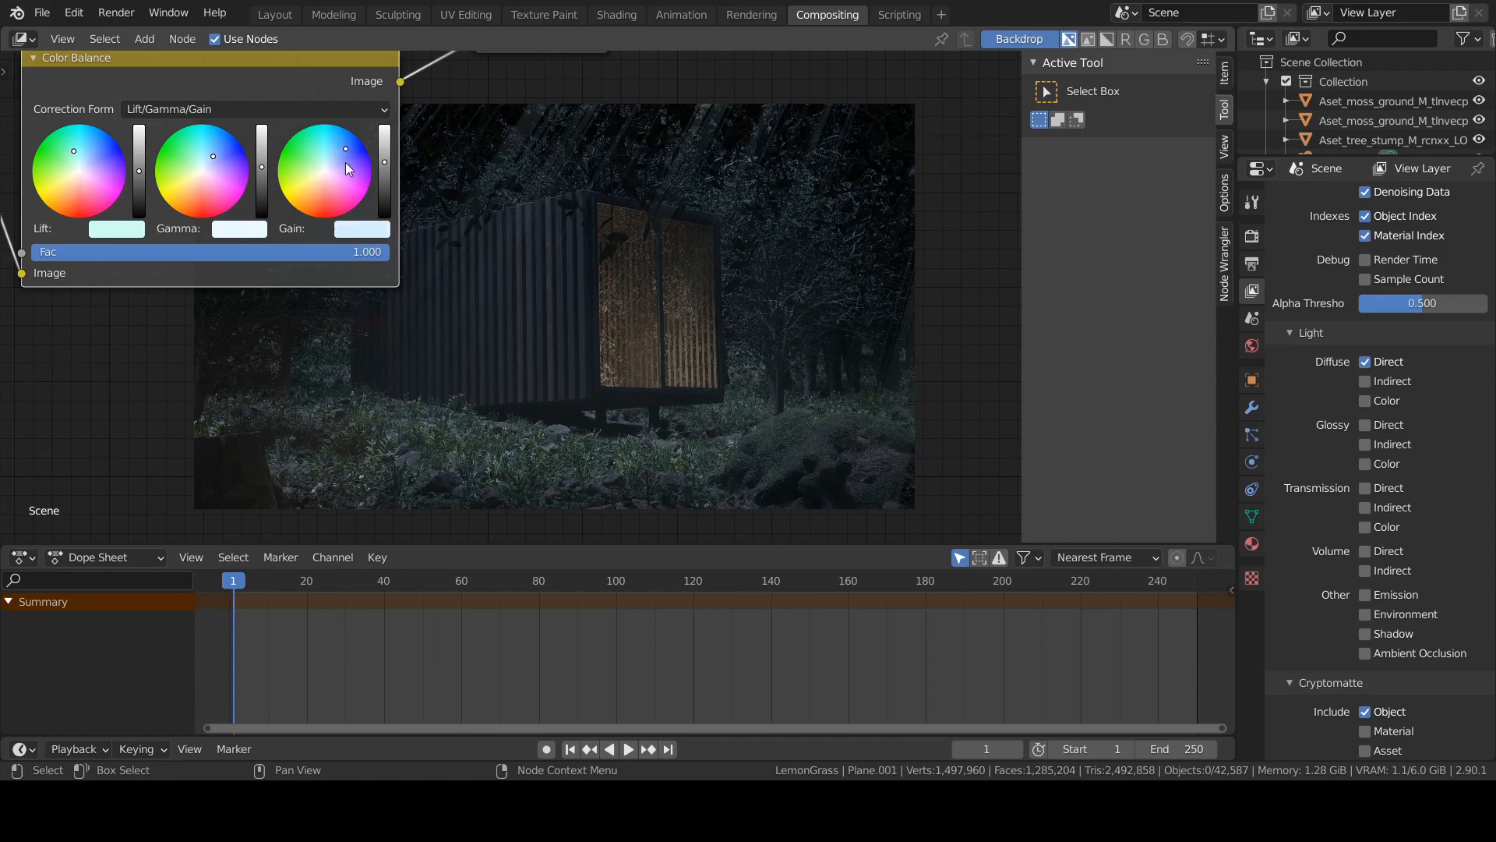